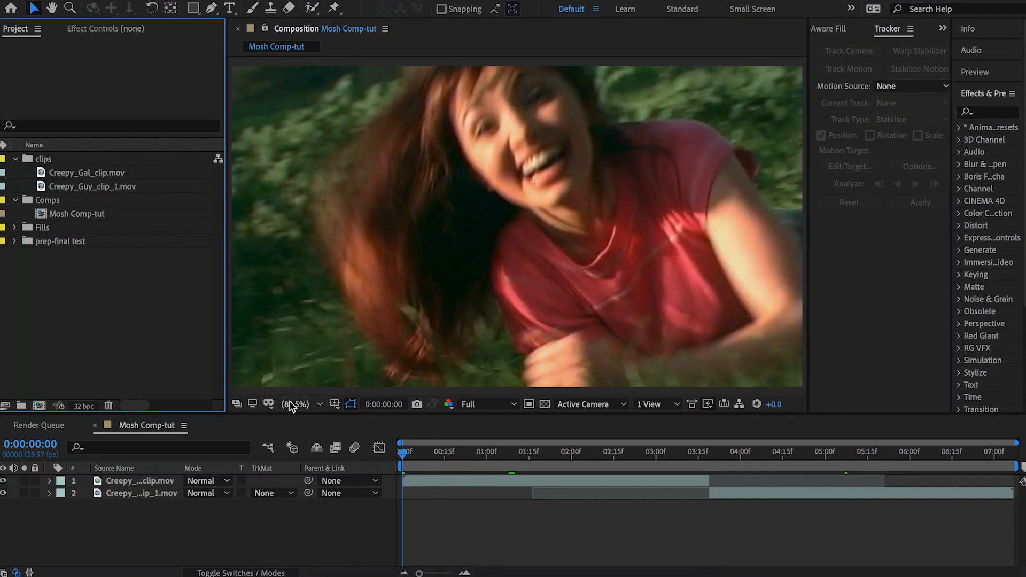
Preview the laughing woman and pool man clips, return near 3 seconds, and browse panels
{"action": "left_click", "coordinate": [588, 452]}
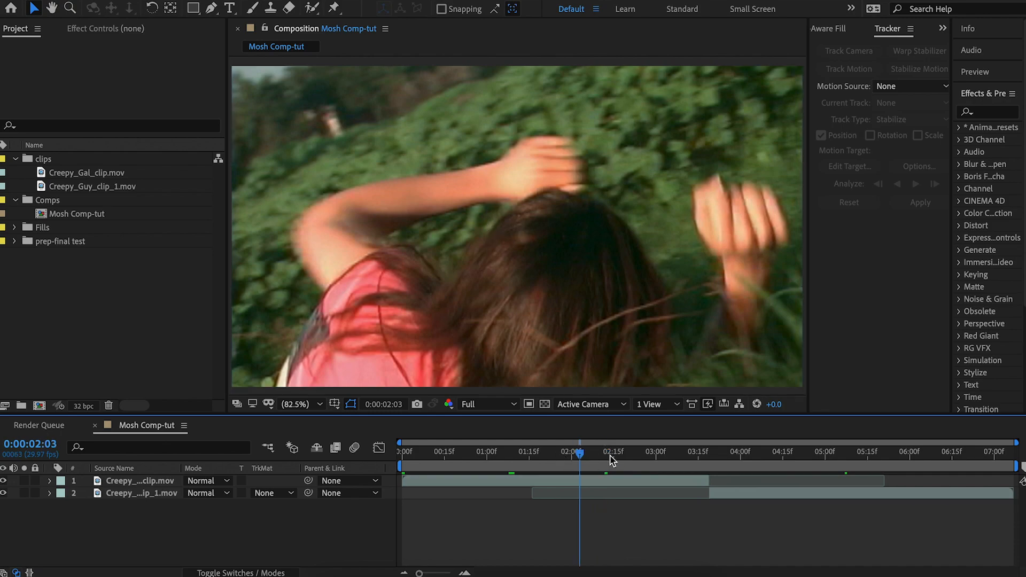
{"action": "left_click", "coordinate": [952, 452]}
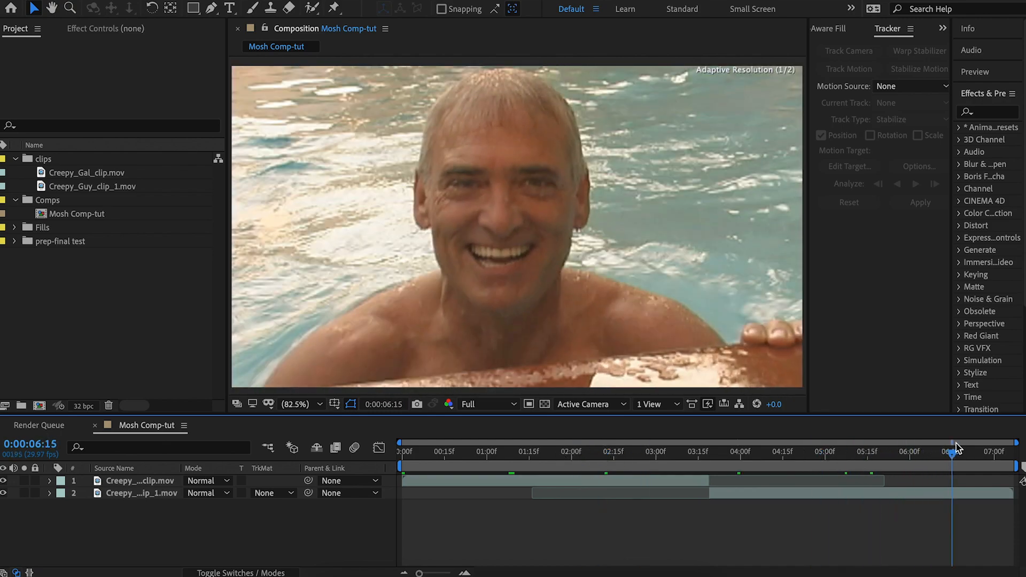
{"action": "left_click", "coordinate": [665, 452]}
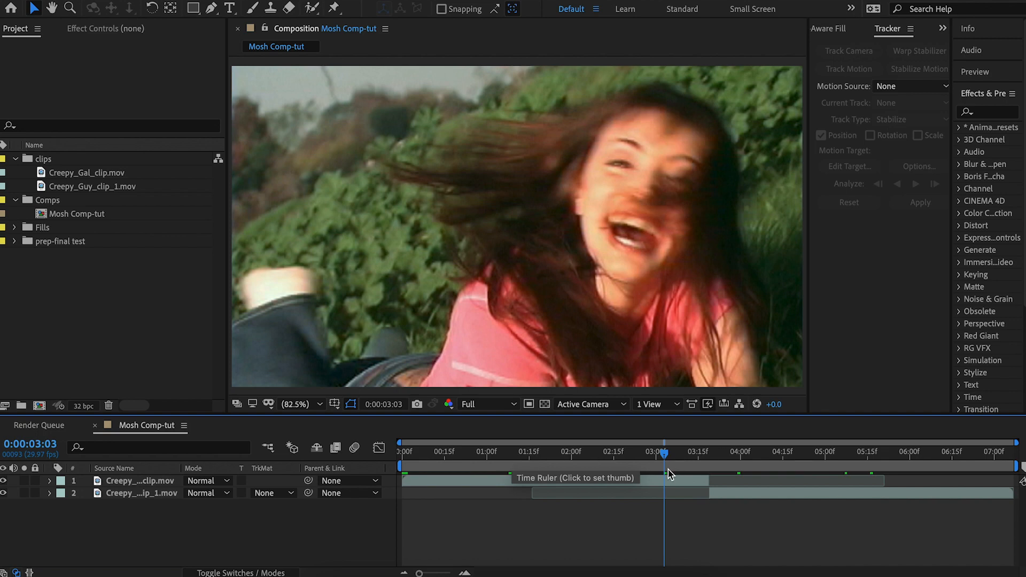
{"action": "mouse_move", "coordinate": [671, 484]}
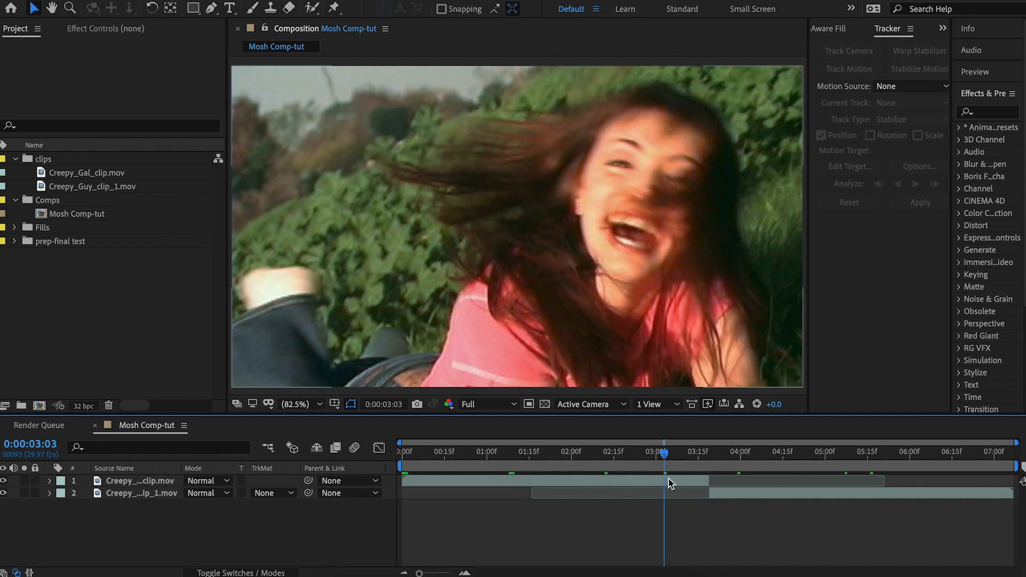
{"action": "left_click", "coordinate": [831, 28]}
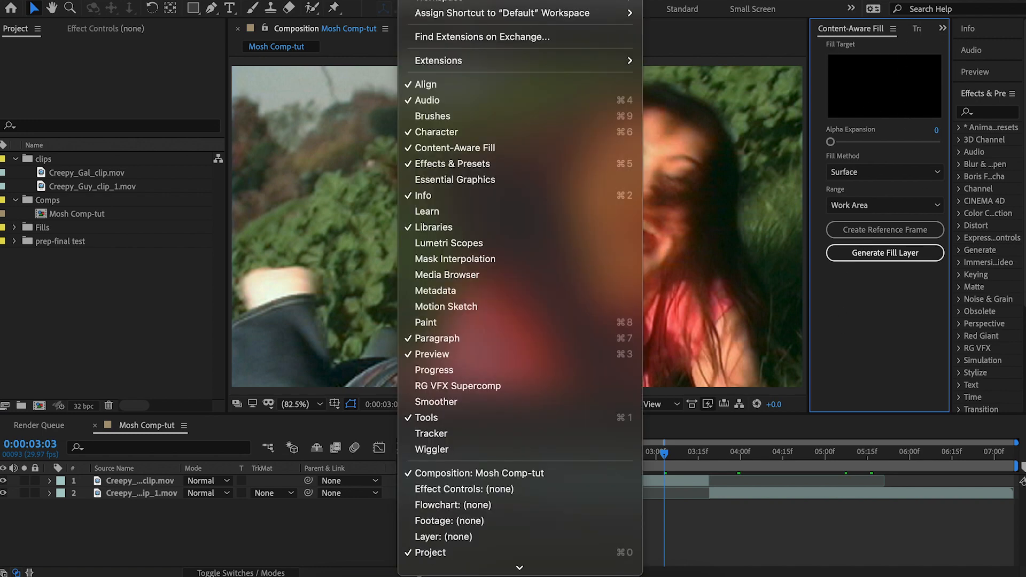
{"action": "mouse_move", "coordinate": [478, 504]}
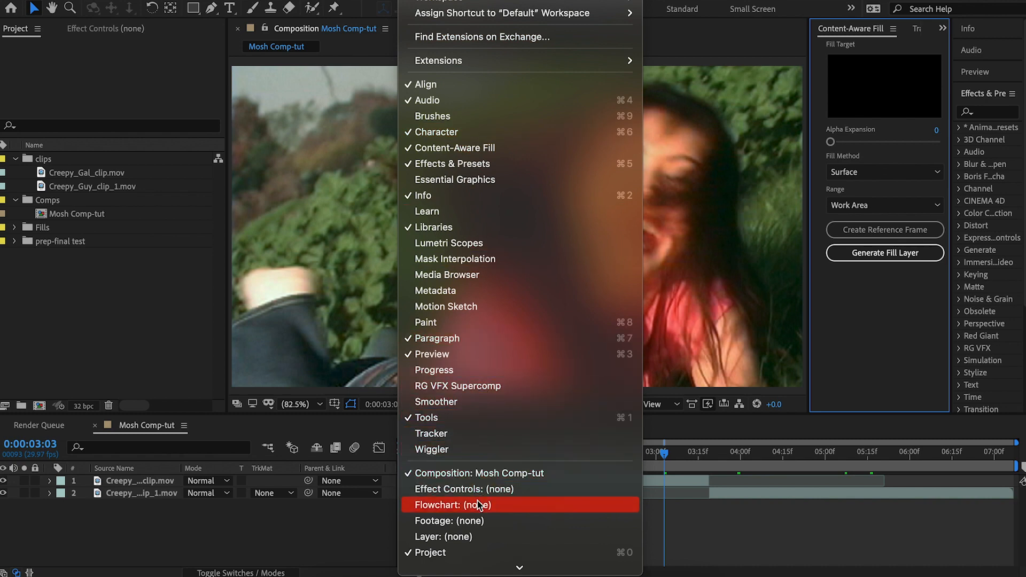
{"action": "mouse_move", "coordinate": [536, 148]}
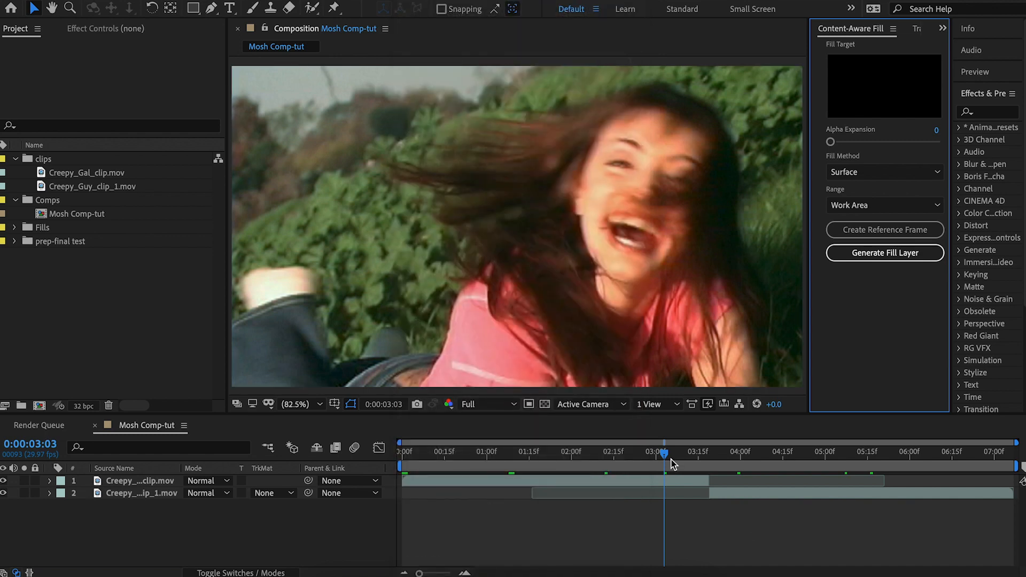
{"action": "mouse_move", "coordinate": [676, 478]}
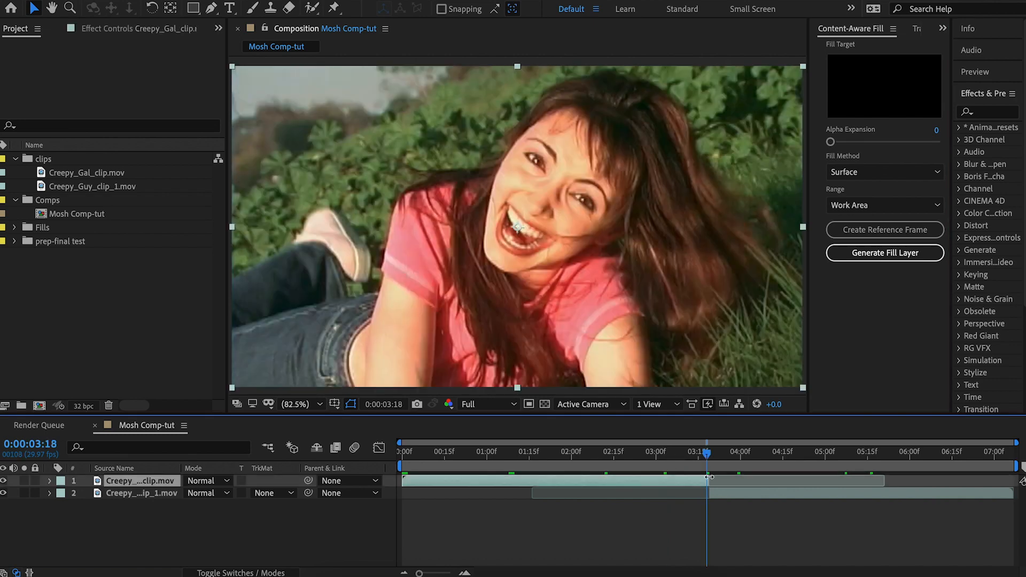
{"action": "mouse_move", "coordinate": [710, 462]}
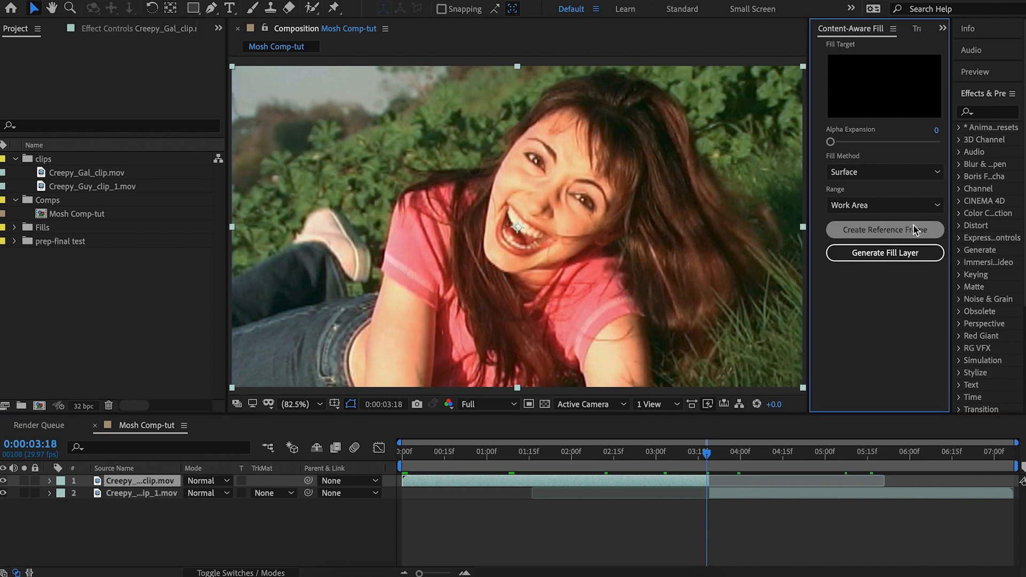
Make a Photoshop reference frame of the laughing woman and save 108.PSD unchanged
{"action": "left_click", "coordinate": [884, 230]}
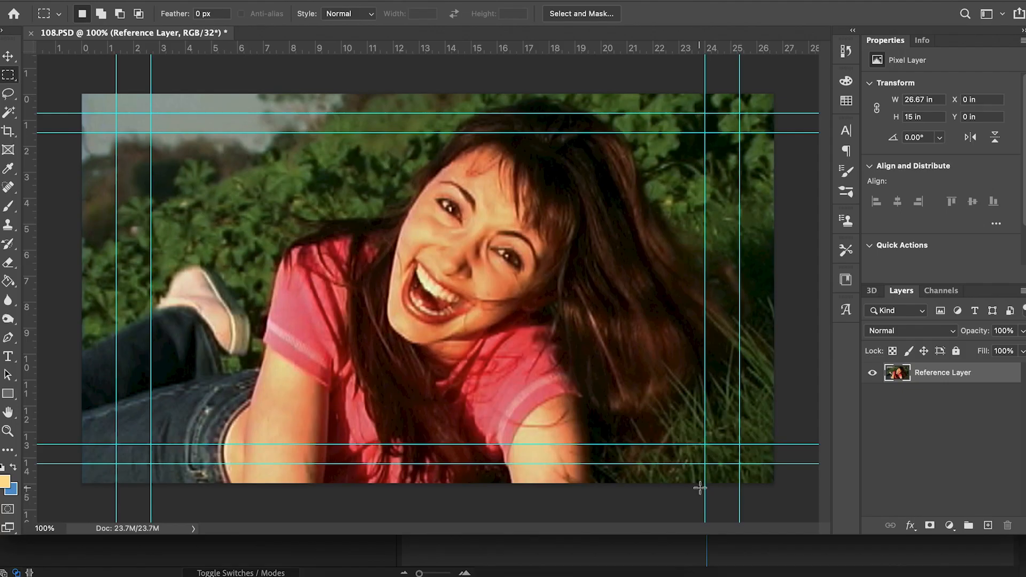
{"action": "mouse_move", "coordinate": [272, 368]}
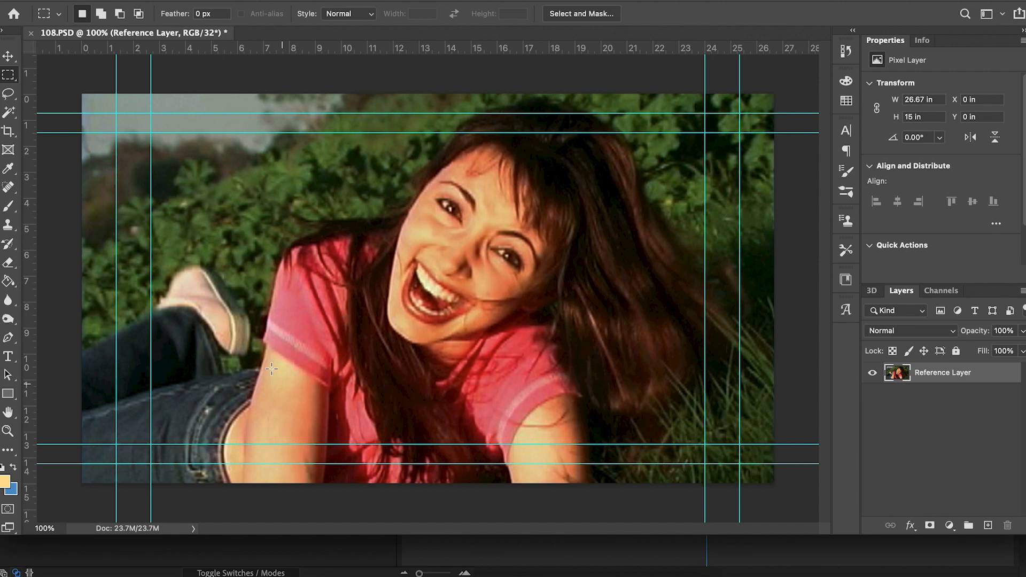
{"action": "mouse_move", "coordinate": [490, 220]}
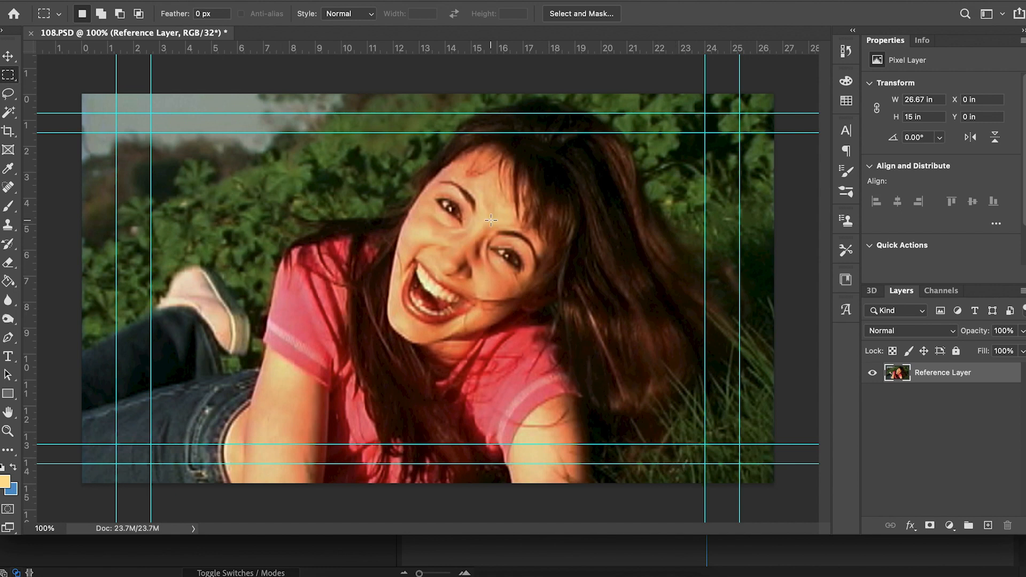
{"action": "mouse_move", "coordinate": [498, 230]}
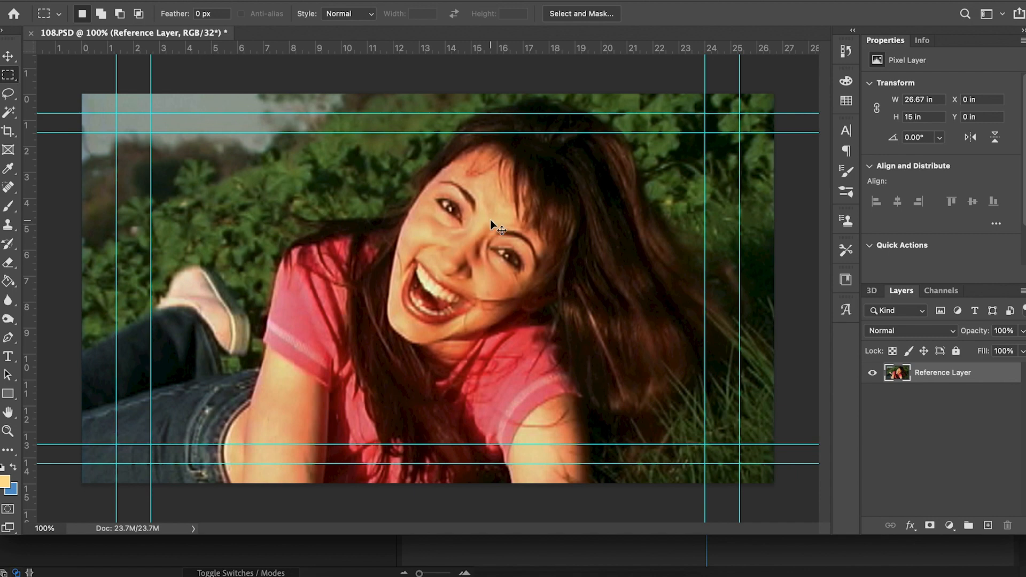
{"action": "mouse_move", "coordinate": [528, 300]}
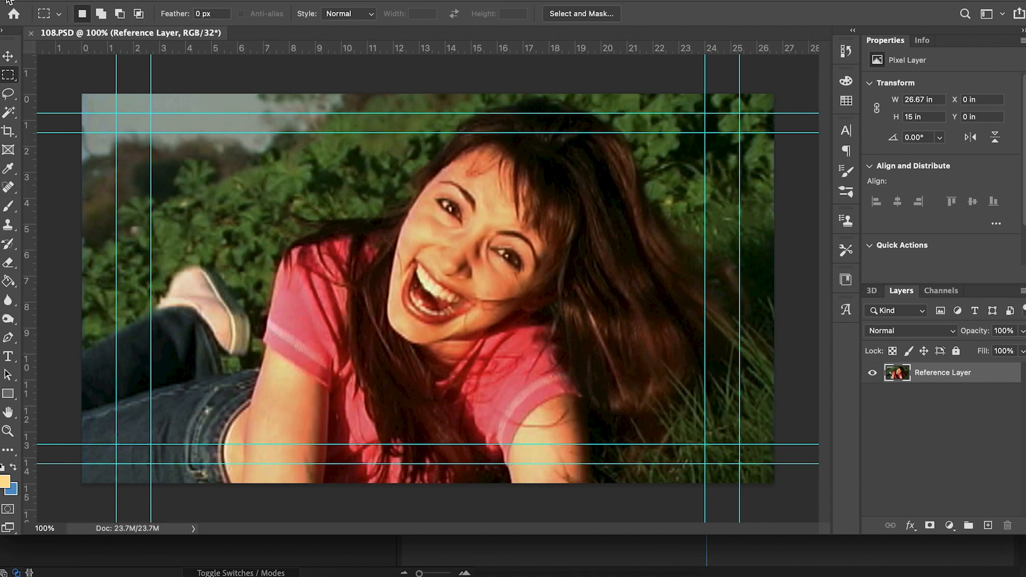
{"action": "mouse_move", "coordinate": [494, 560]}
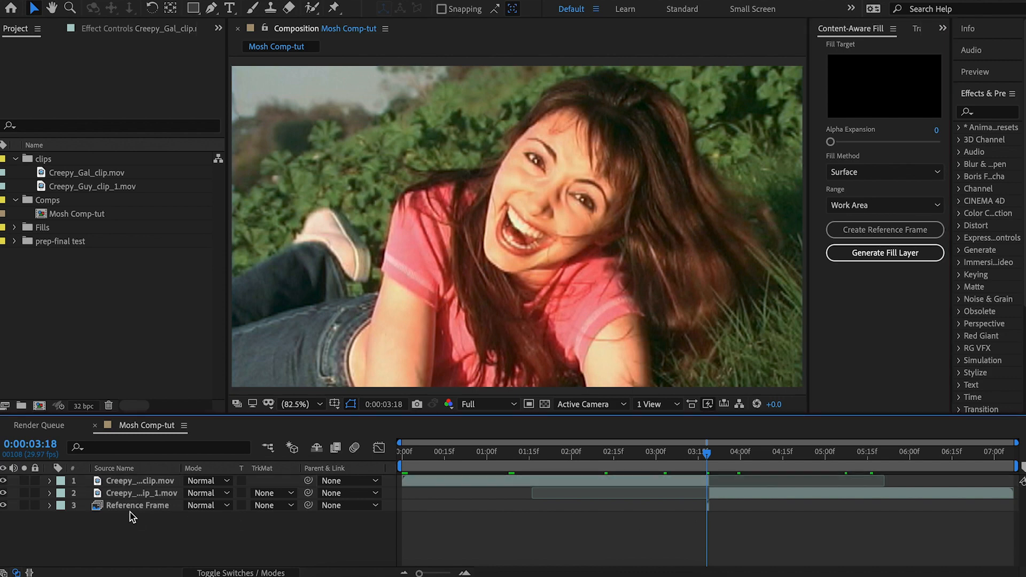
Select the pool man clip layer beneath the new Reference Frame layer
{"action": "left_click", "coordinate": [141, 505]}
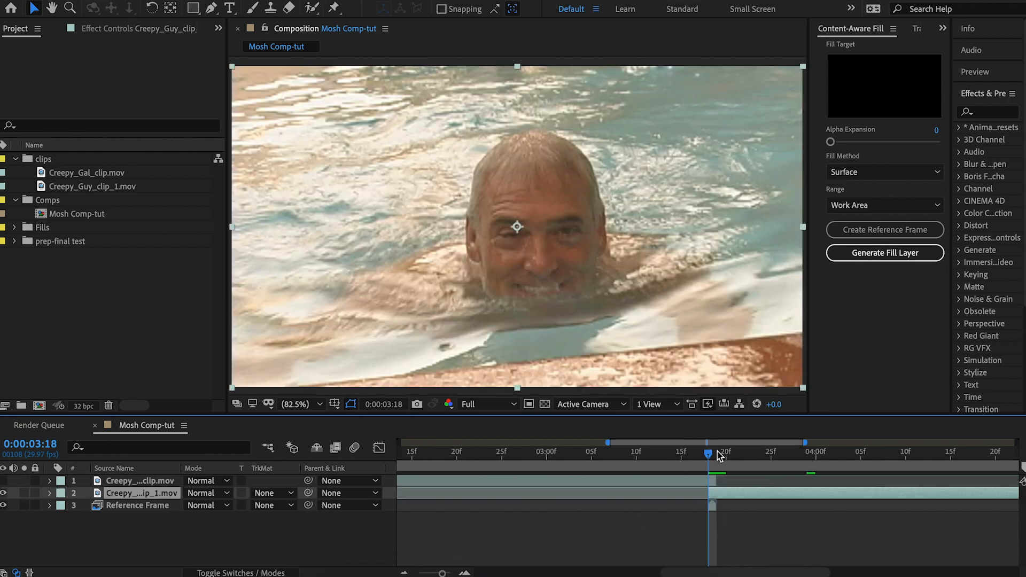
{"action": "mouse_move", "coordinate": [527, 321]}
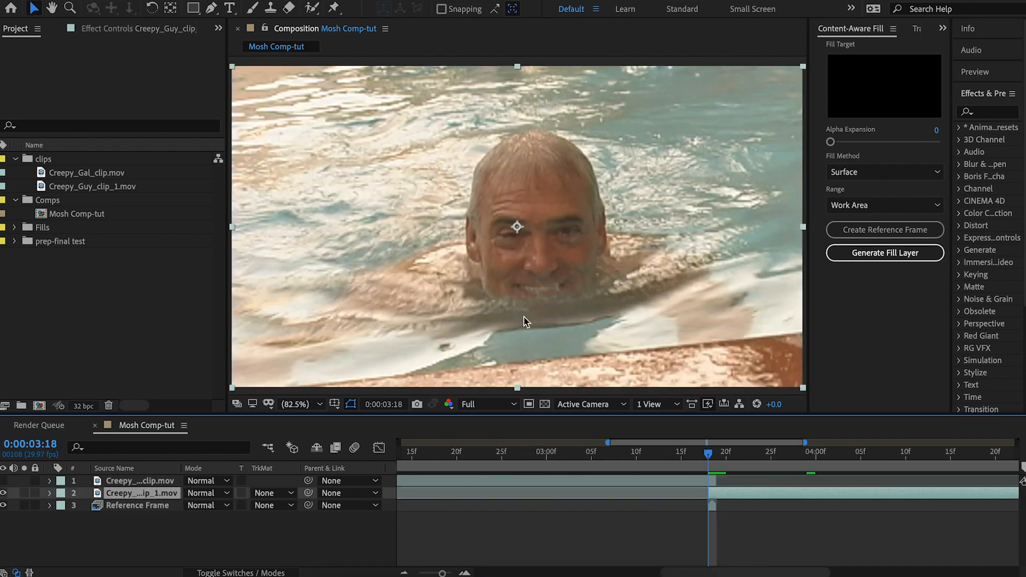
{"action": "mouse_move", "coordinate": [529, 312]}
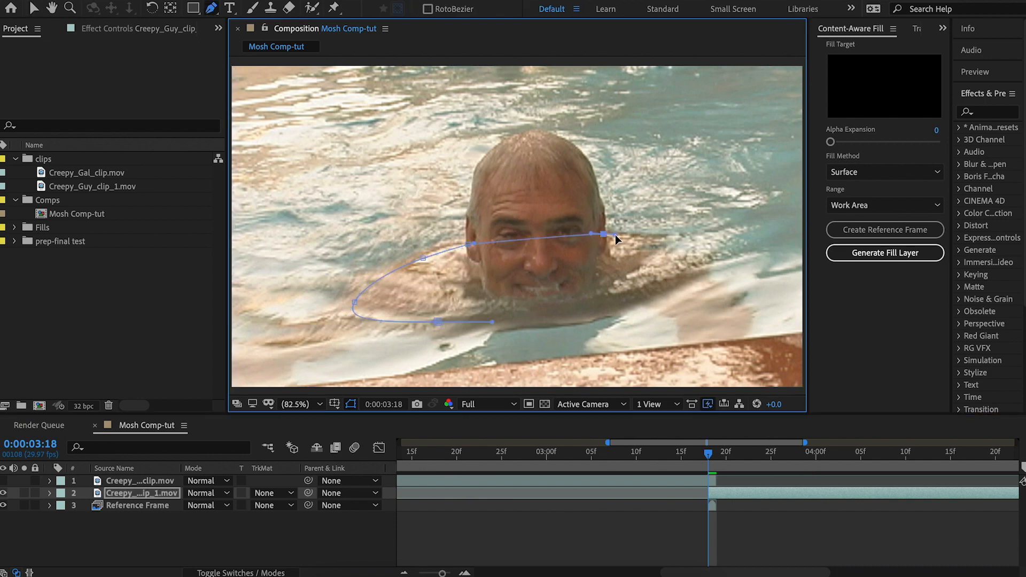
Close the mask around the pool man's shoulders and change its mask mode
{"action": "left_click", "coordinate": [208, 481]}
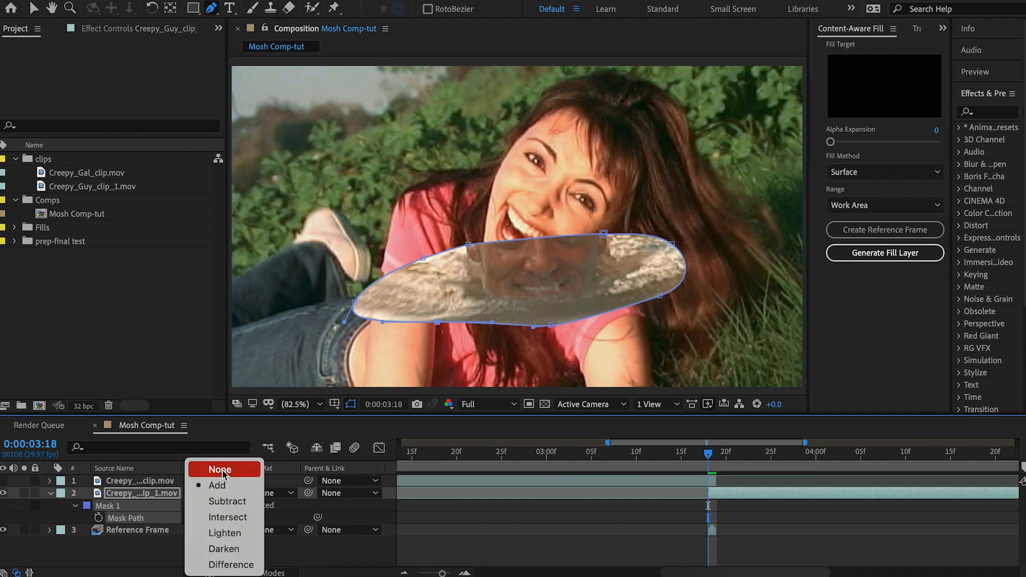
{"action": "left_click", "coordinate": [221, 469]}
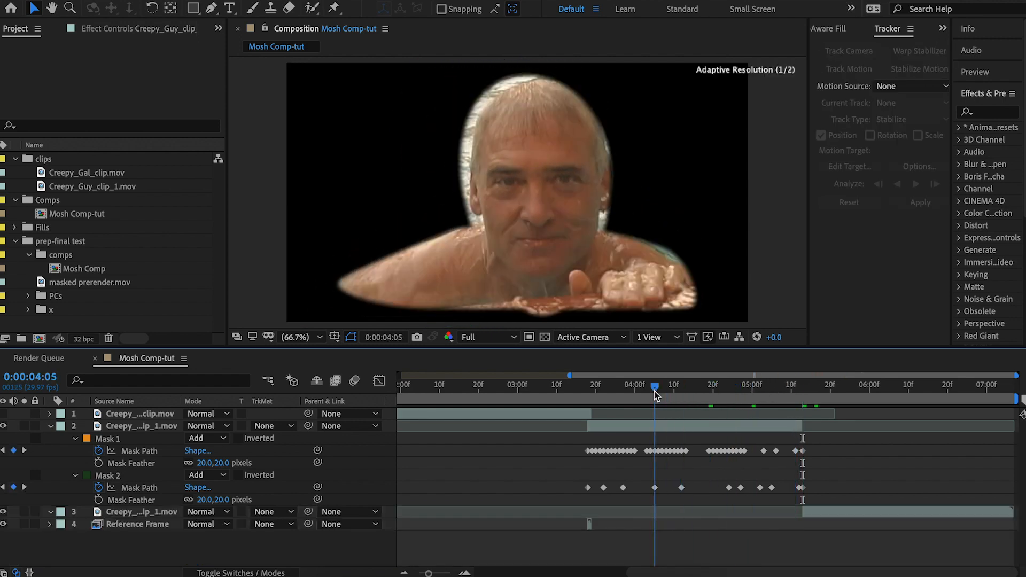
Set both head masks to subtract, select Refine Soft Matte, and check a later frame
{"action": "left_click", "coordinate": [207, 438]}
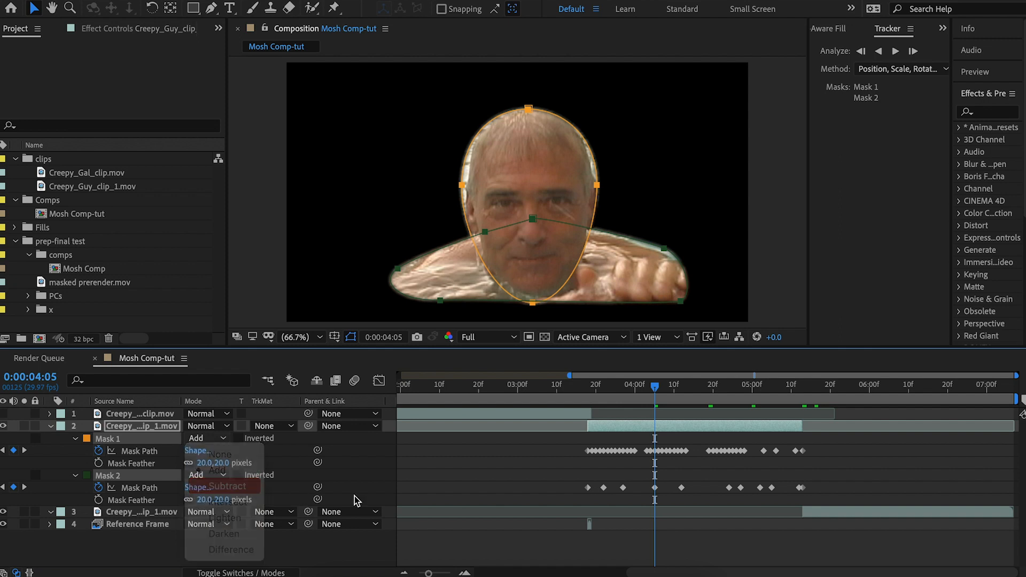
{"action": "left_click", "coordinate": [225, 486]}
{"action": "type", "text": "refine"}
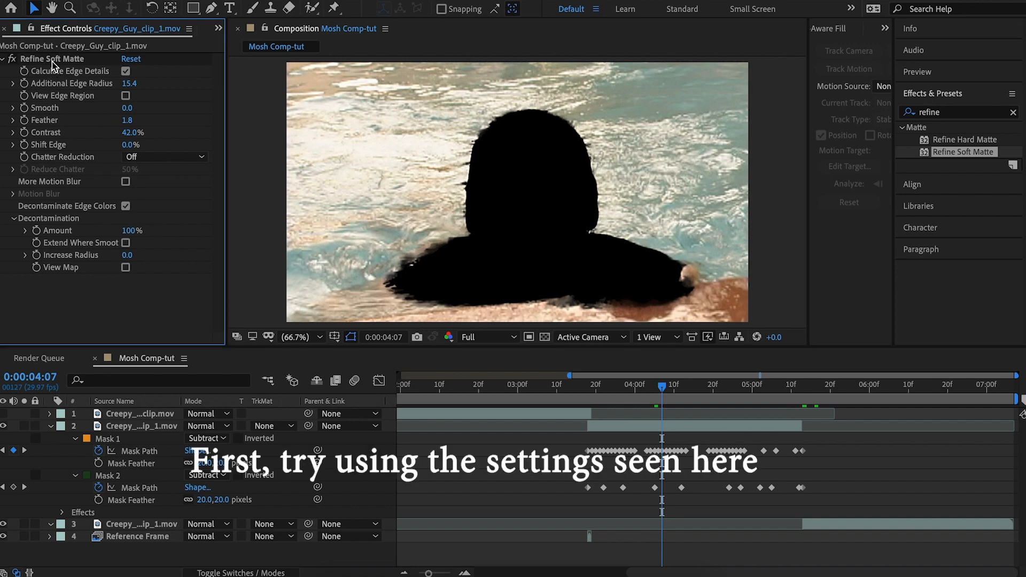
{"action": "left_click", "coordinate": [140, 426]}
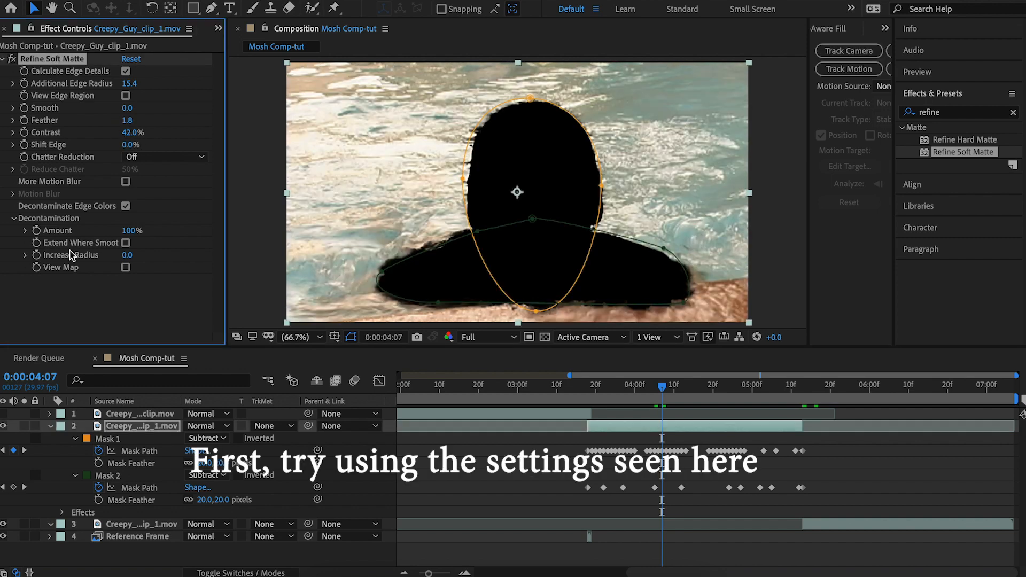
{"action": "mouse_move", "coordinate": [201, 323]}
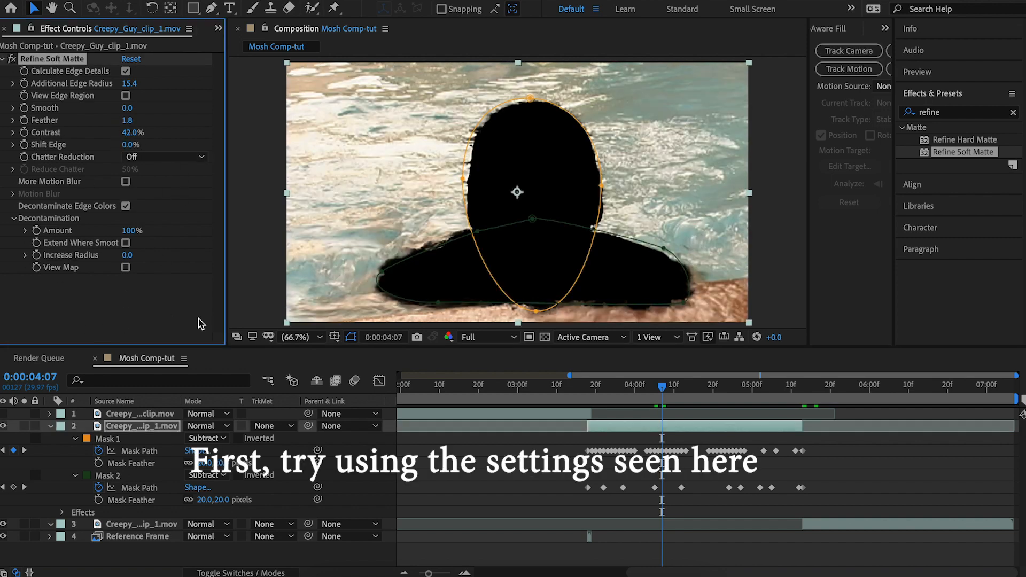
{"action": "left_click", "coordinate": [752, 385]}
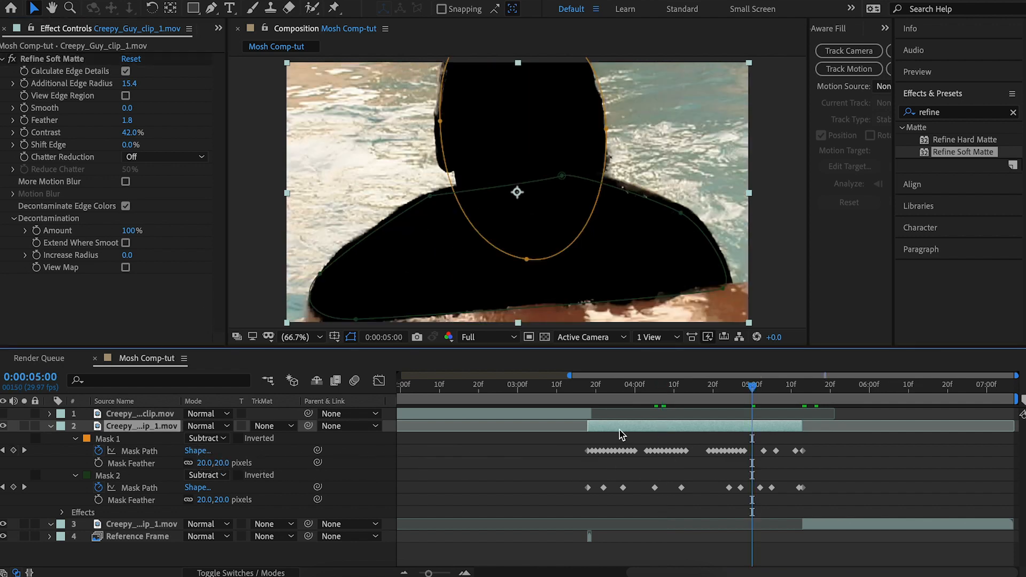
{"action": "mouse_move", "coordinate": [741, 435]}
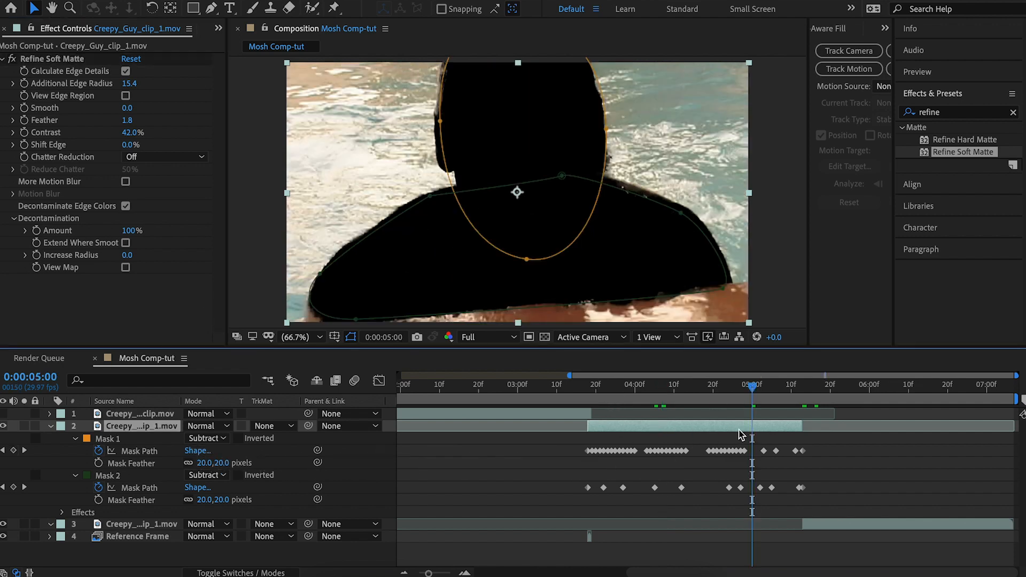
{"action": "mouse_move", "coordinate": [700, 396]}
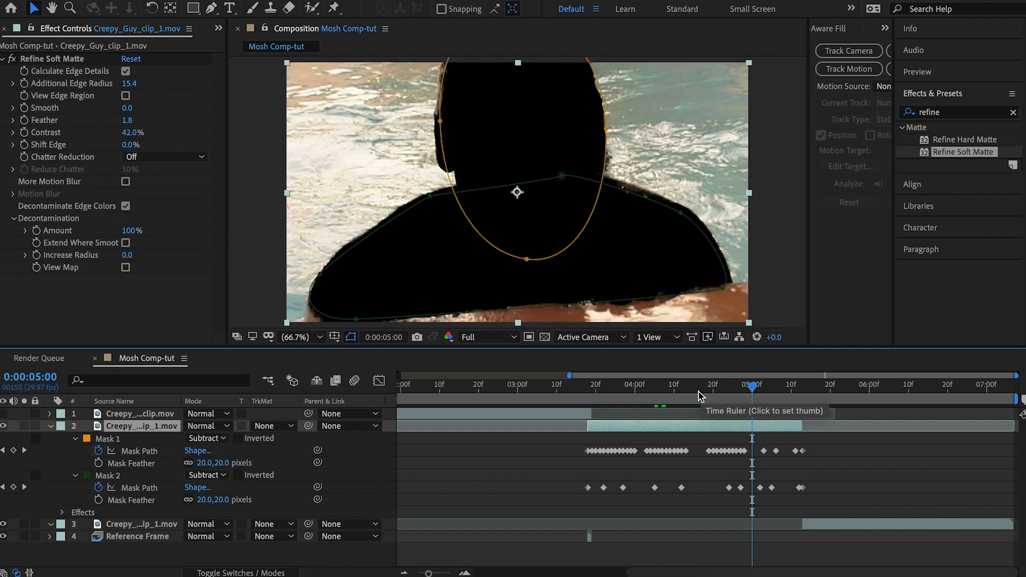
{"action": "mouse_move", "coordinate": [674, 429]}
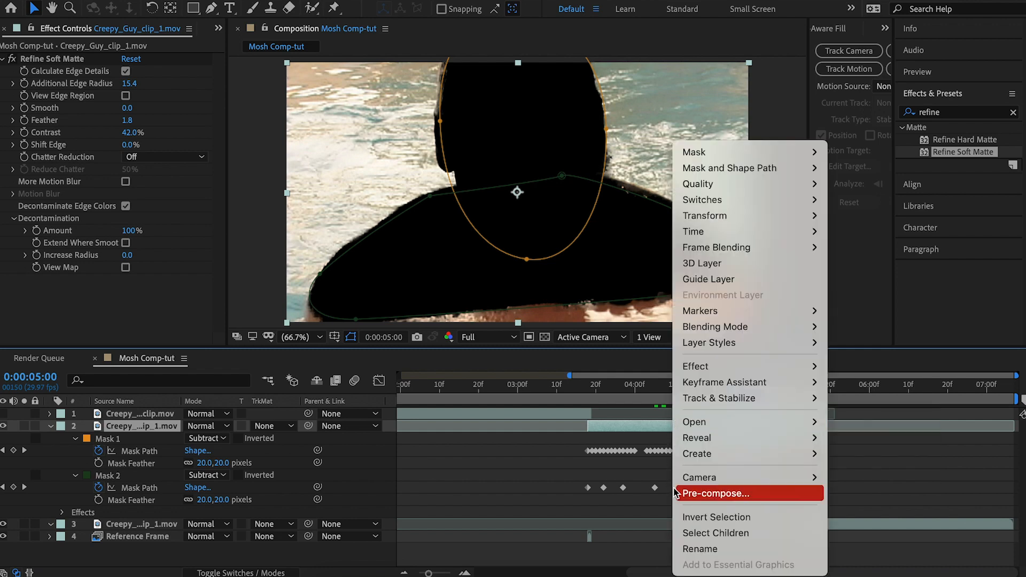
Pre-compose the masked layer, moving all attributes, as 'Creepy_Guy_PC for preRender'
{"action": "left_click", "coordinate": [717, 494]}
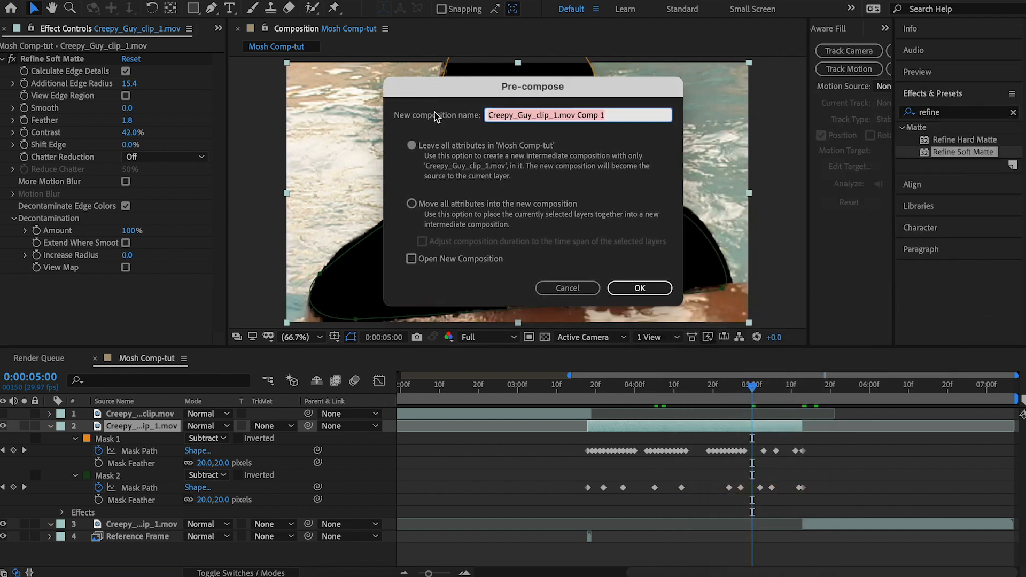
{"action": "left_click", "coordinate": [412, 204]}
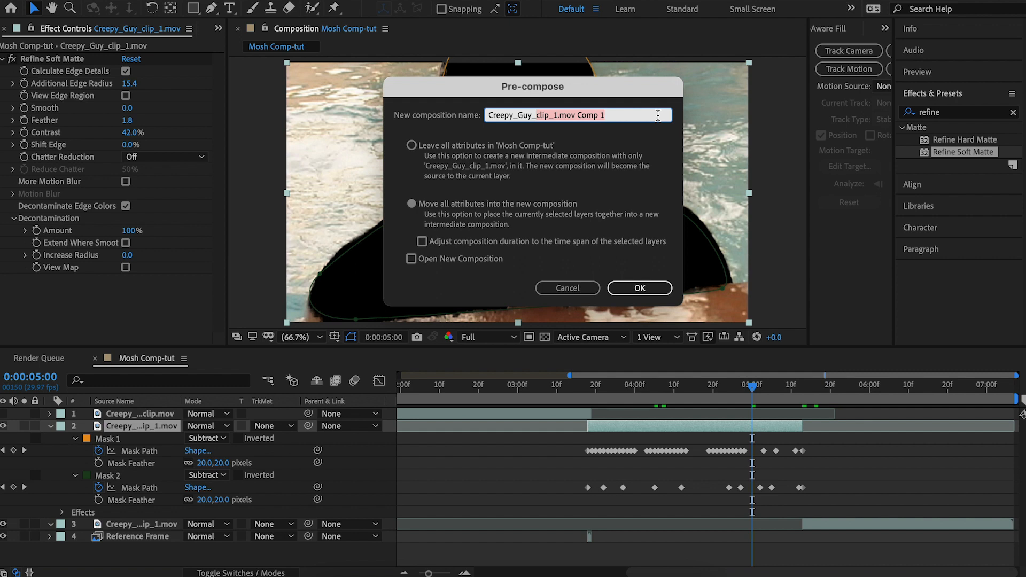
{"action": "type", "text": "Creepy_Guy_PC"}
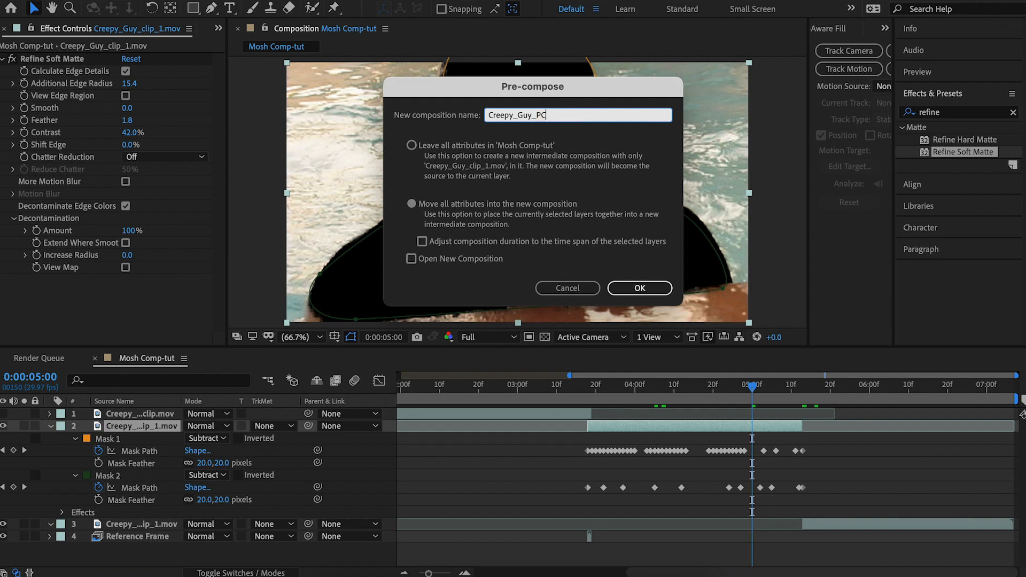
{"action": "type", "text": "for"}
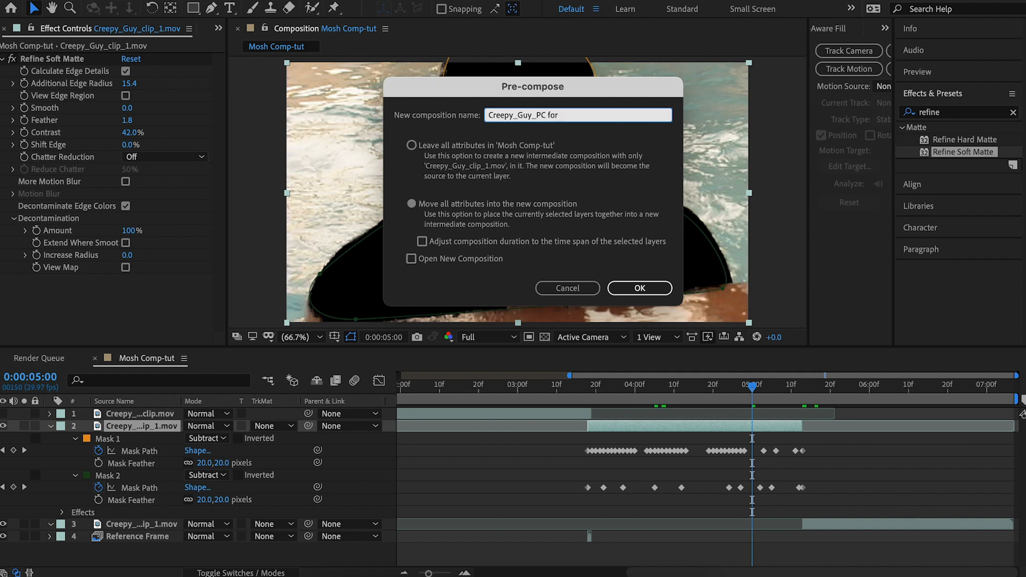
{"action": "type", "text": "preRender"}
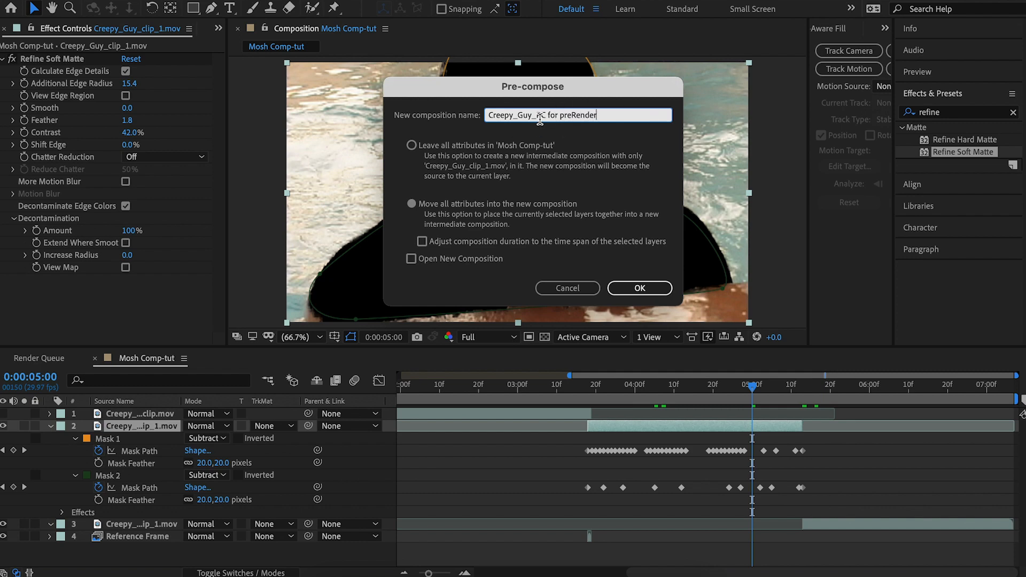
{"action": "left_click", "coordinate": [638, 288]}
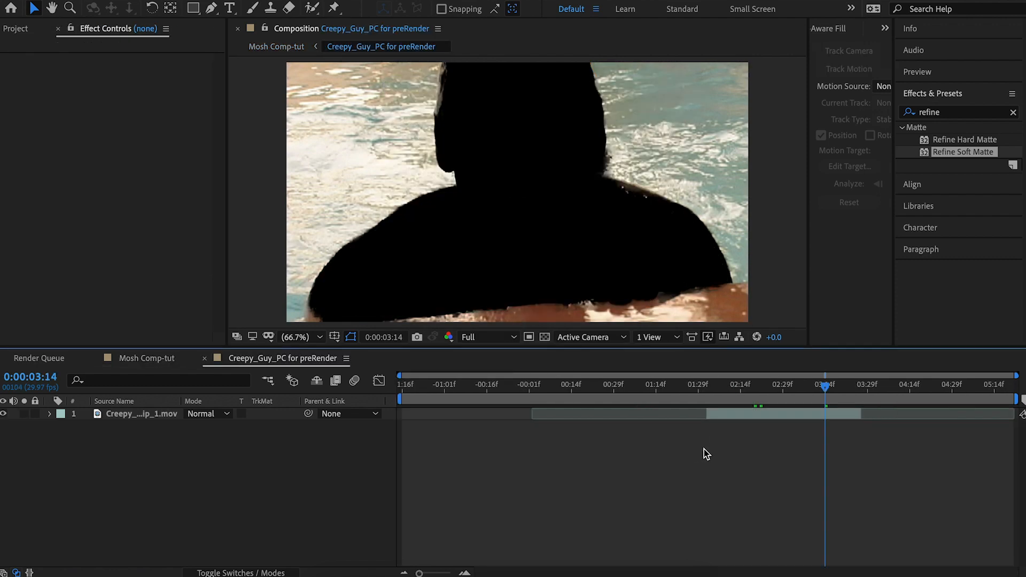
Trim the work area to the masked section and queue the render as ProRes 4444 RGBA
{"action": "left_click", "coordinate": [706, 386]}
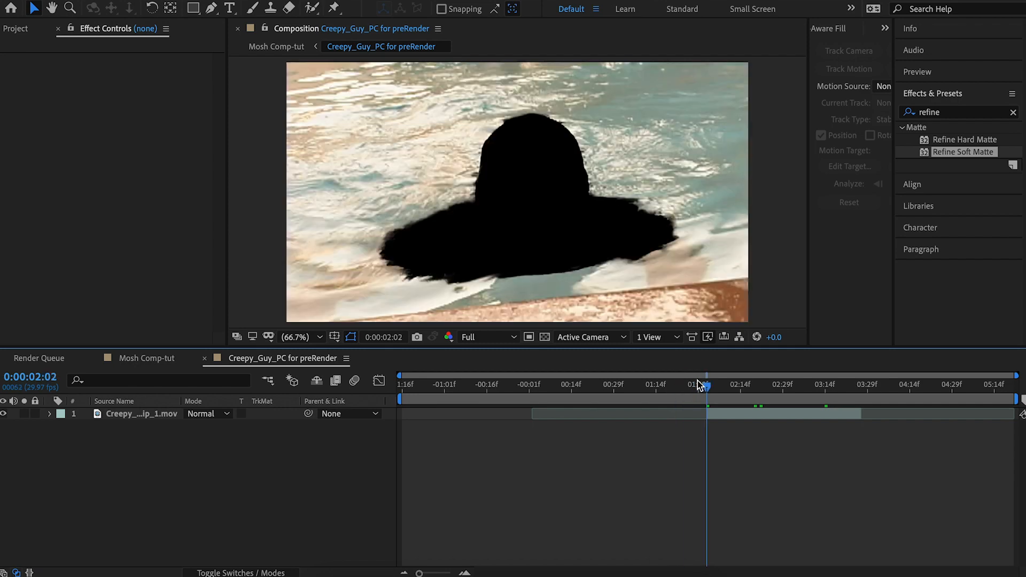
{"action": "mouse_move", "coordinate": [758, 400]}
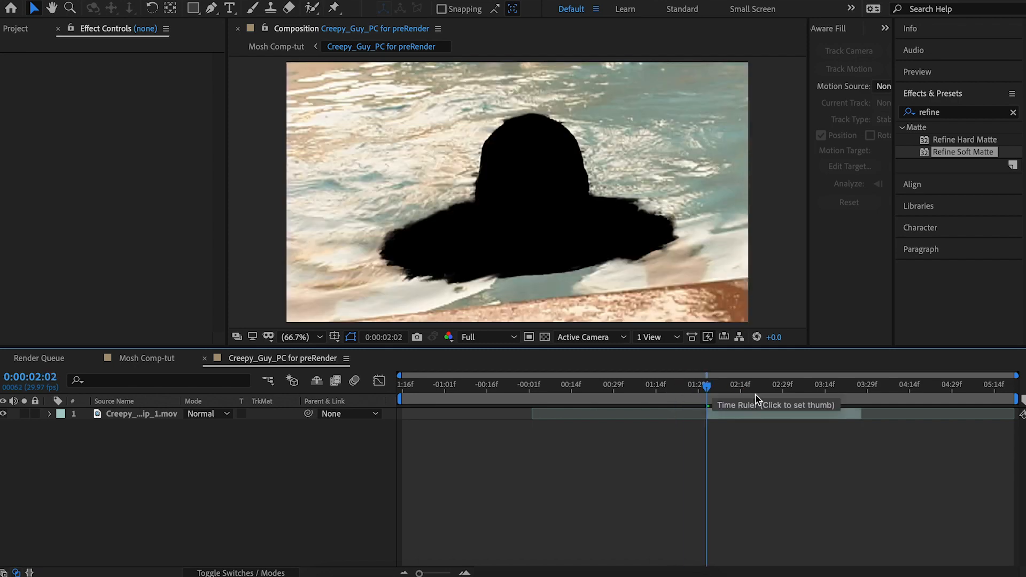
{"action": "left_click", "coordinate": [854, 384]}
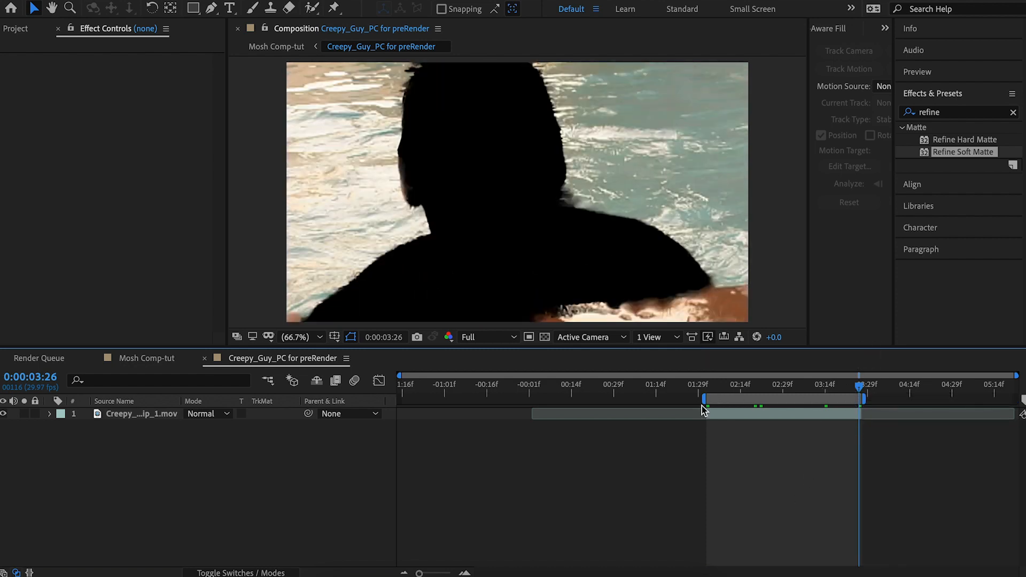
{"action": "left_click", "coordinate": [723, 385]}
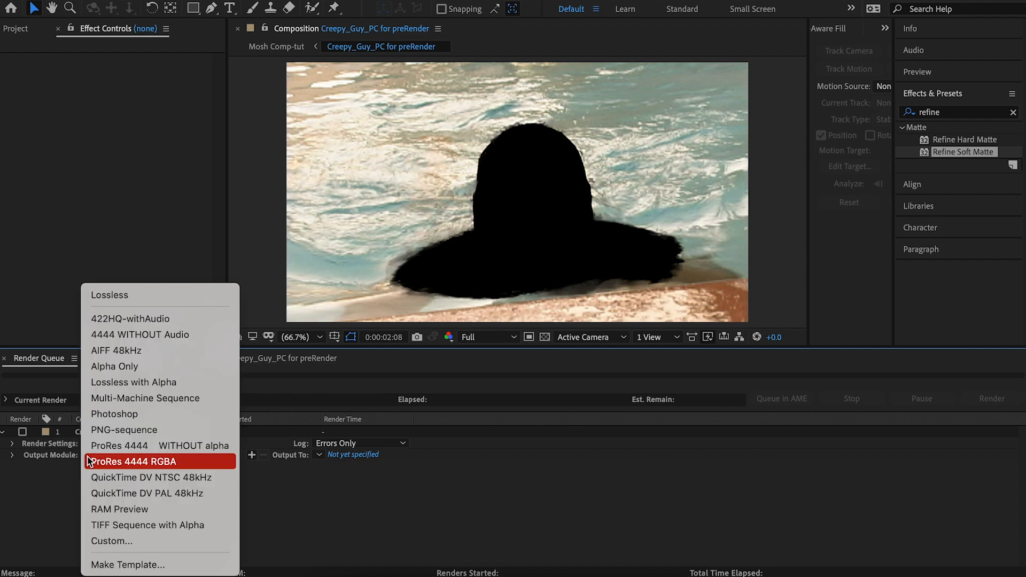
{"action": "mouse_move", "coordinate": [102, 464]}
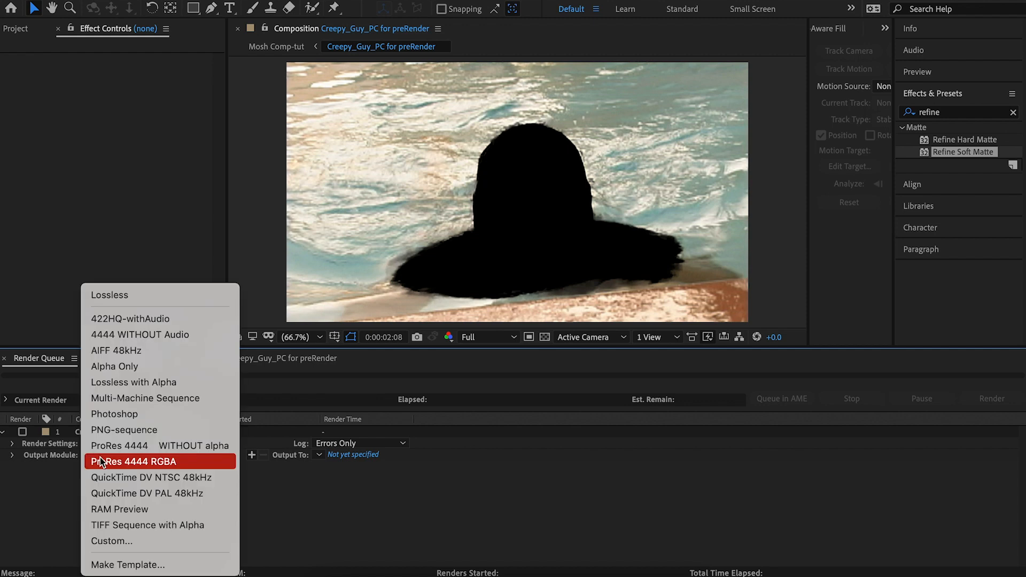
{"action": "mouse_move", "coordinate": [106, 463]}
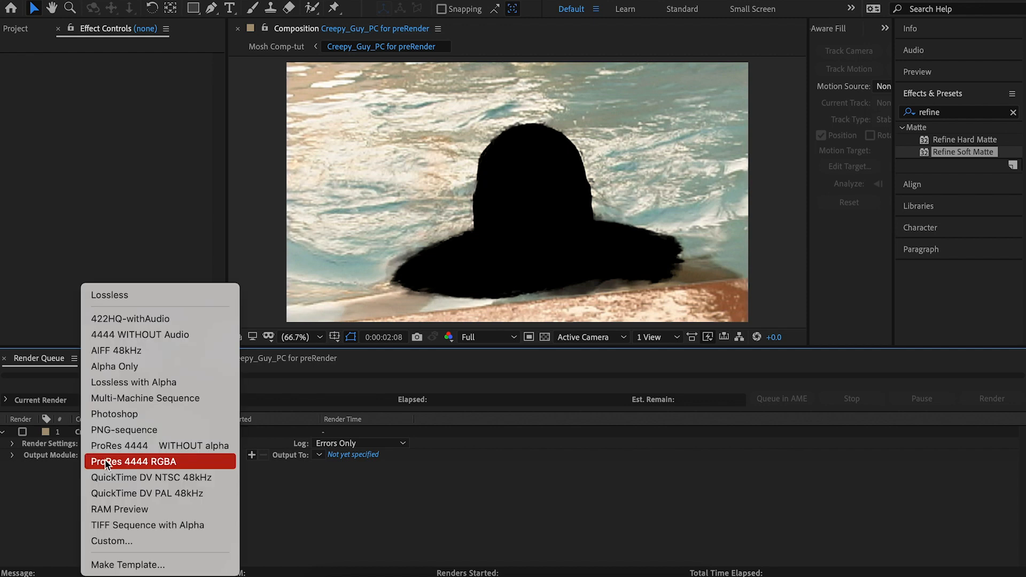
{"action": "left_click", "coordinate": [134, 461]}
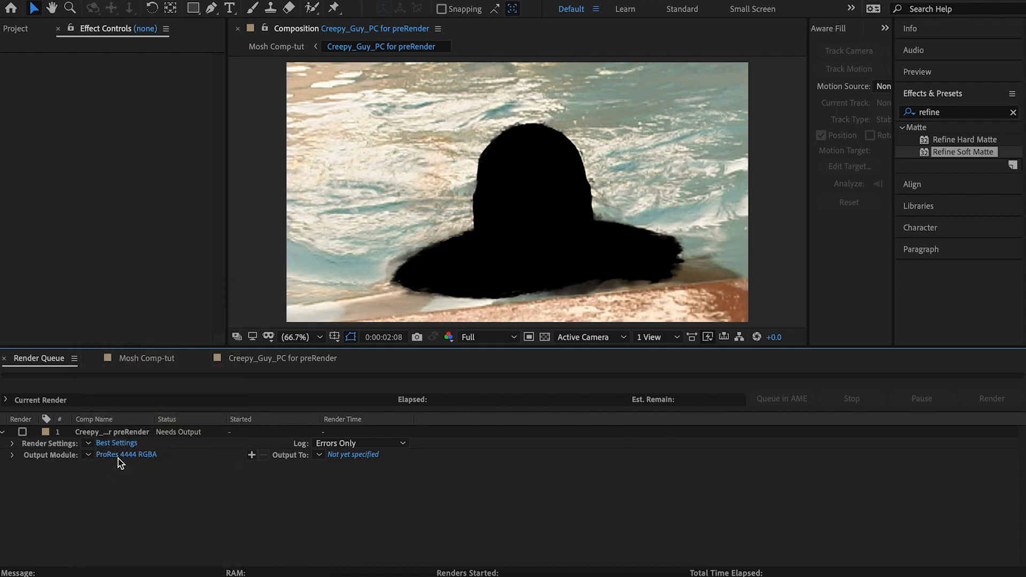
Keep output channels at RGB + Alpha and depth at Trillions of Colors+
{"action": "left_click", "coordinate": [126, 455]}
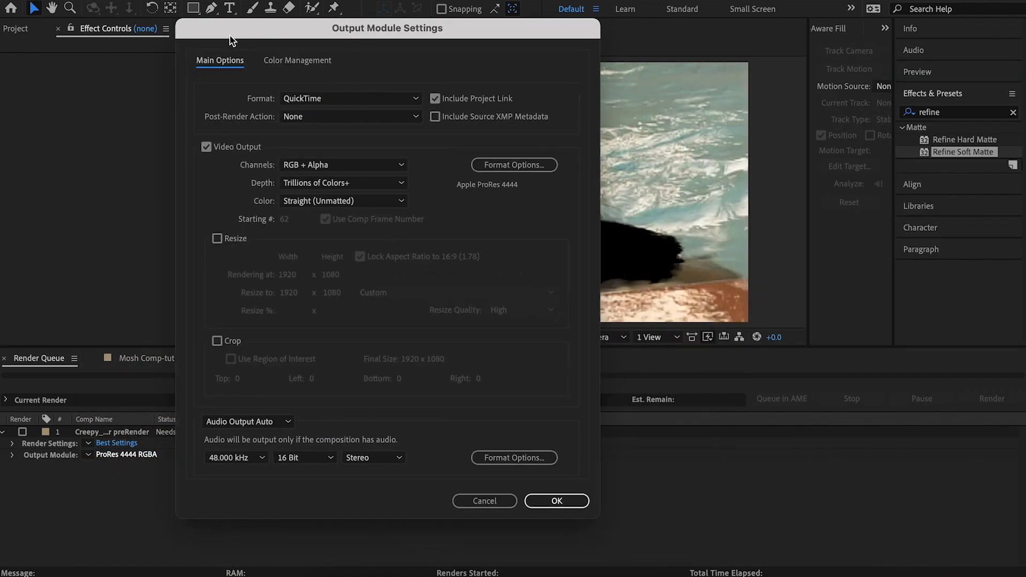
{"action": "left_click_drag", "start_coordinate": [387, 27], "coordinate": [428, 18]}
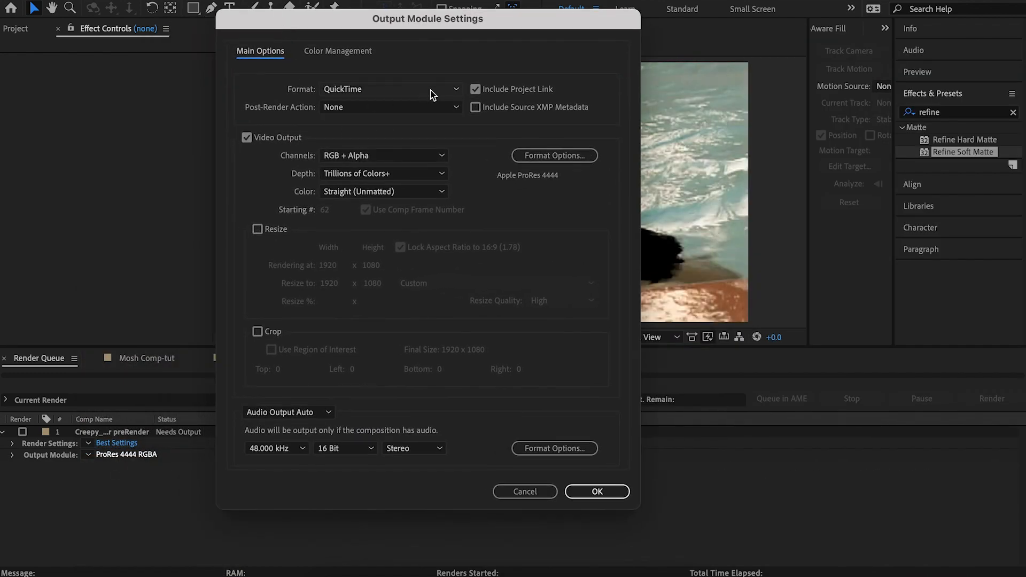
{"action": "left_click", "coordinate": [383, 155]}
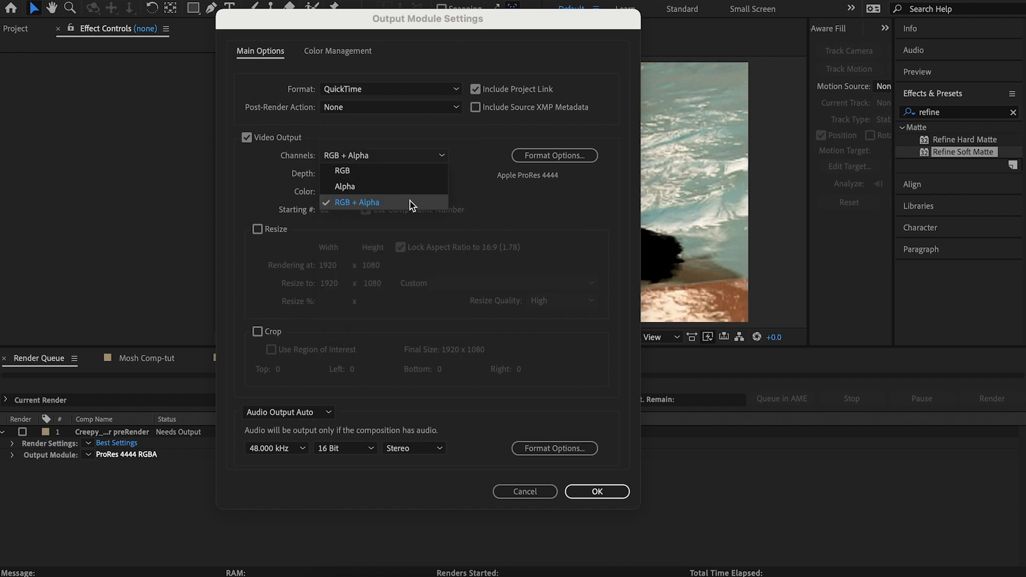
{"action": "left_click", "coordinate": [383, 173]}
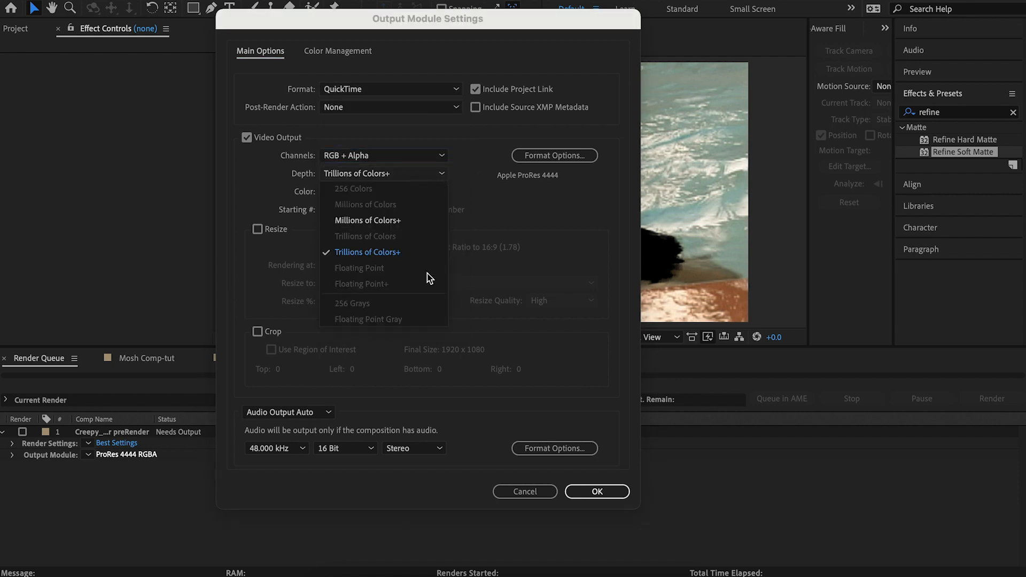
{"action": "mouse_move", "coordinate": [102, 233]}
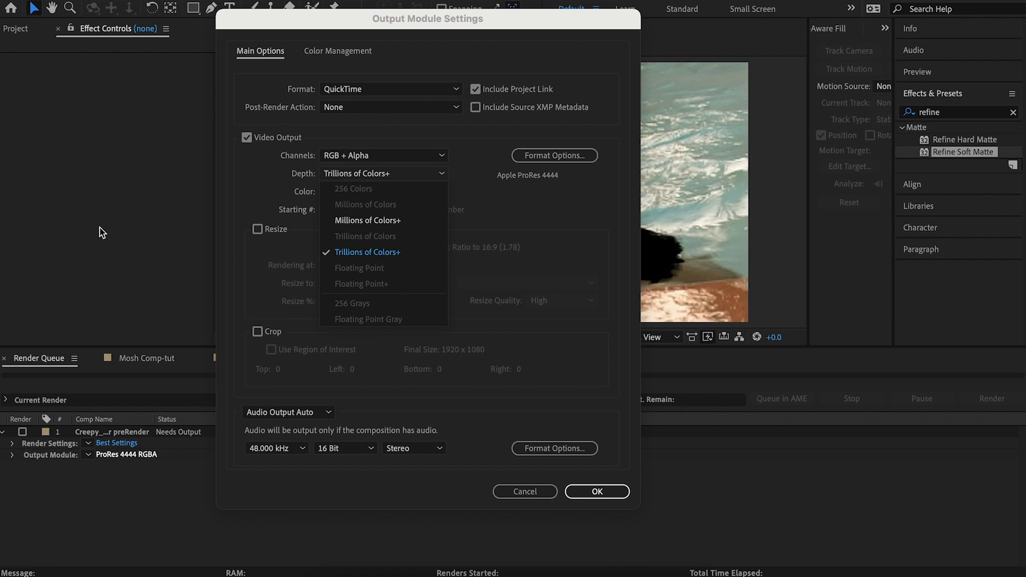
{"action": "left_click", "coordinate": [367, 252]}
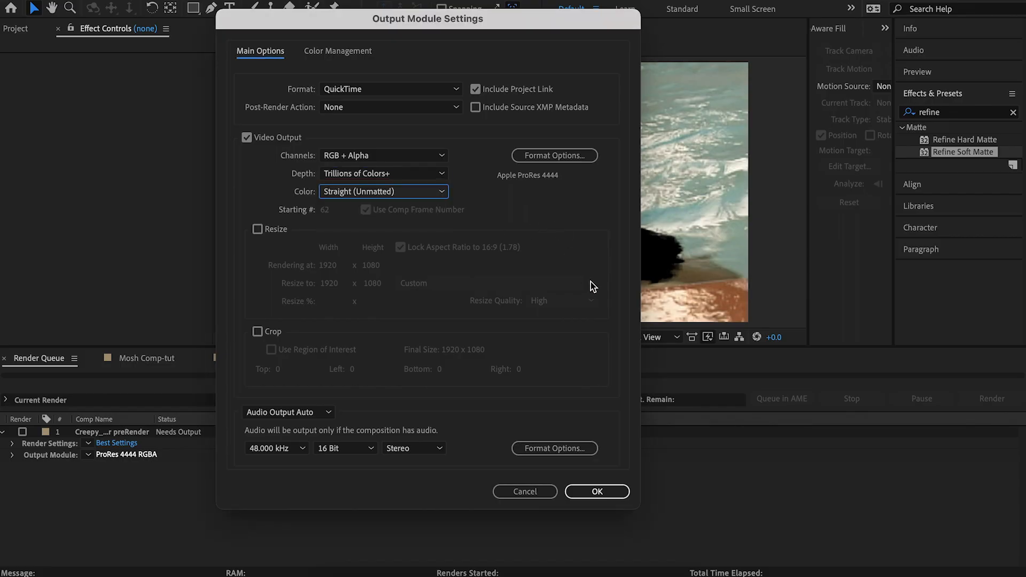
Review the ProRes codec settings unchanged and accept the output module settings
{"action": "left_click", "coordinate": [554, 155]}
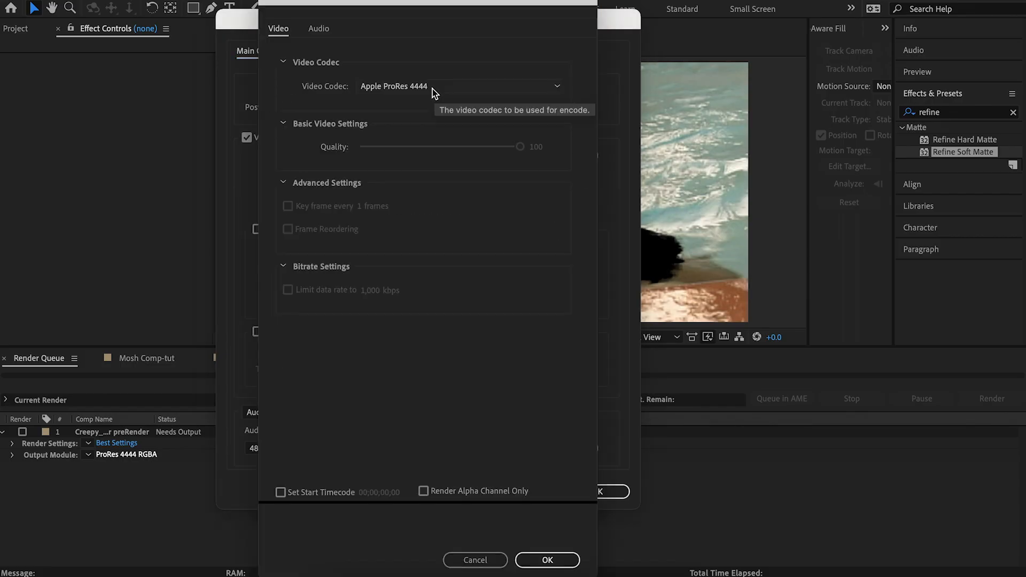
{"action": "left_click", "coordinate": [547, 560]}
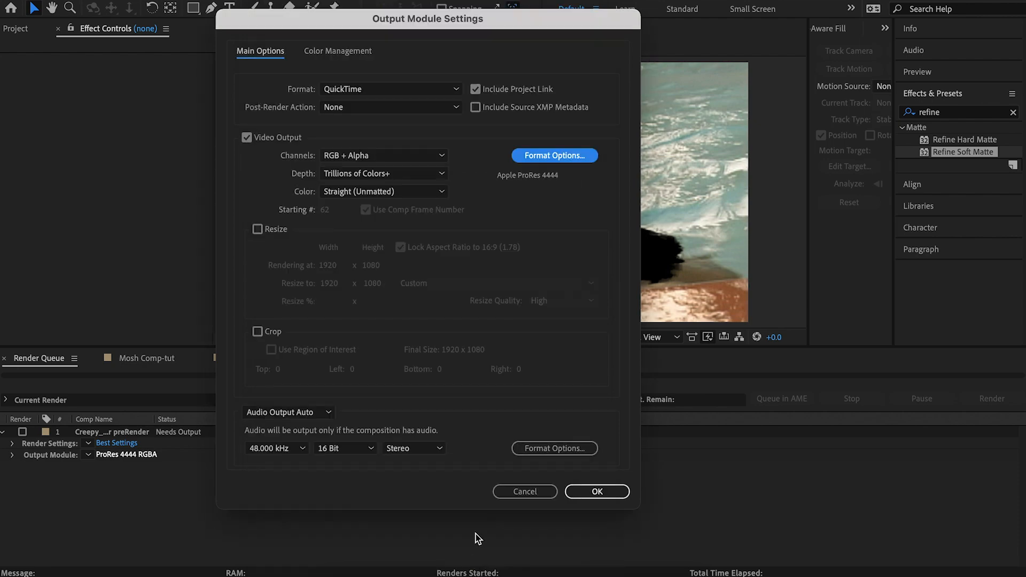
{"action": "left_click", "coordinate": [596, 491]}
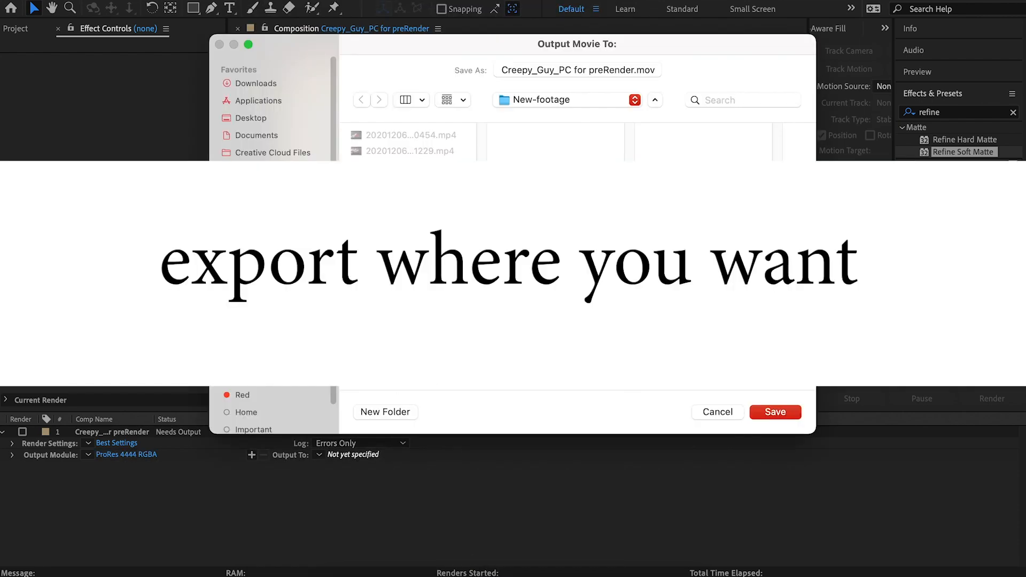
Render to the PreRender folder and import 'Creepy_Guy_PC for preRender.mov'
{"action": "left_click", "coordinate": [775, 411]}
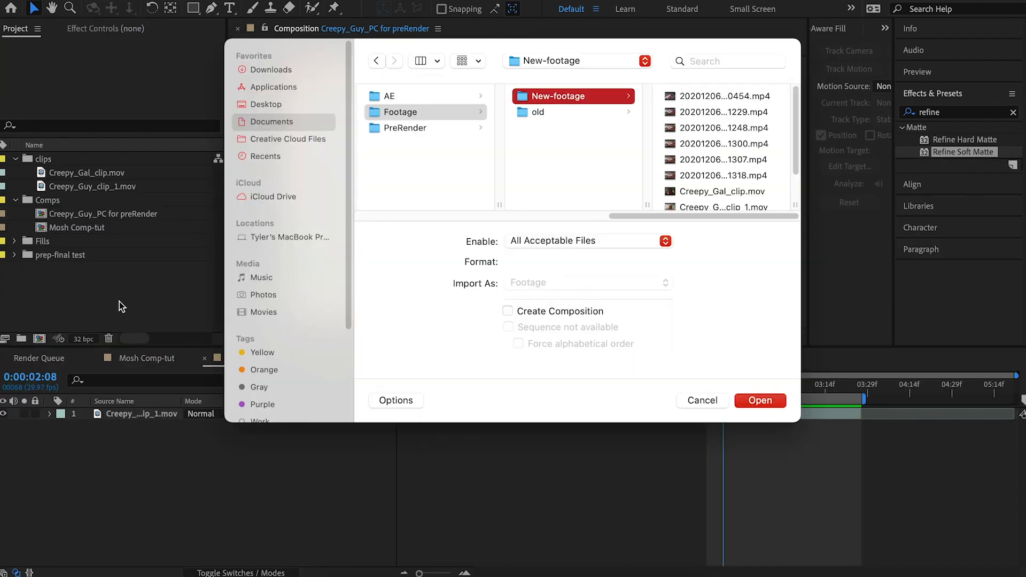
{"action": "mouse_move", "coordinate": [400, 111]}
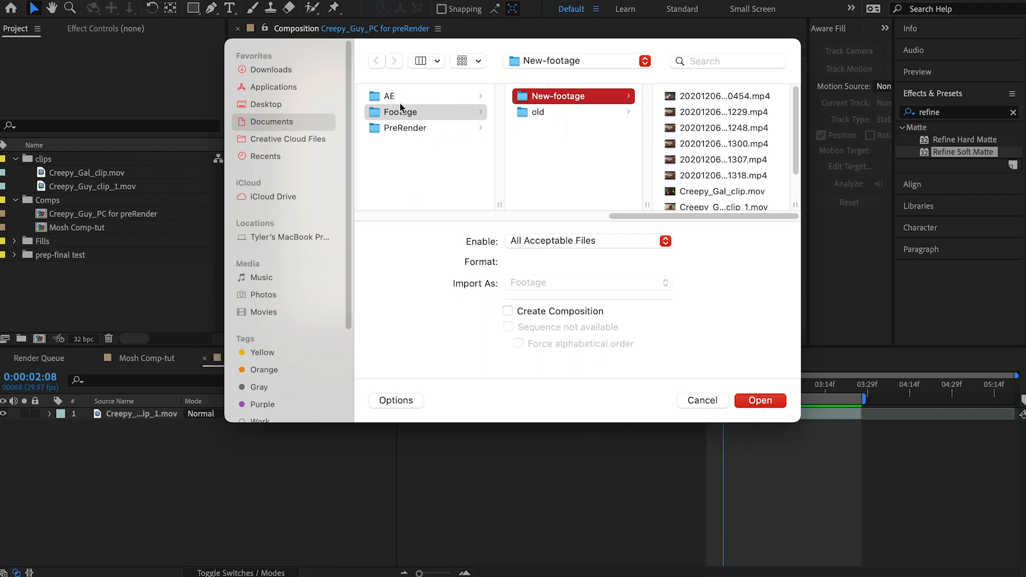
{"action": "left_click", "coordinate": [406, 128]}
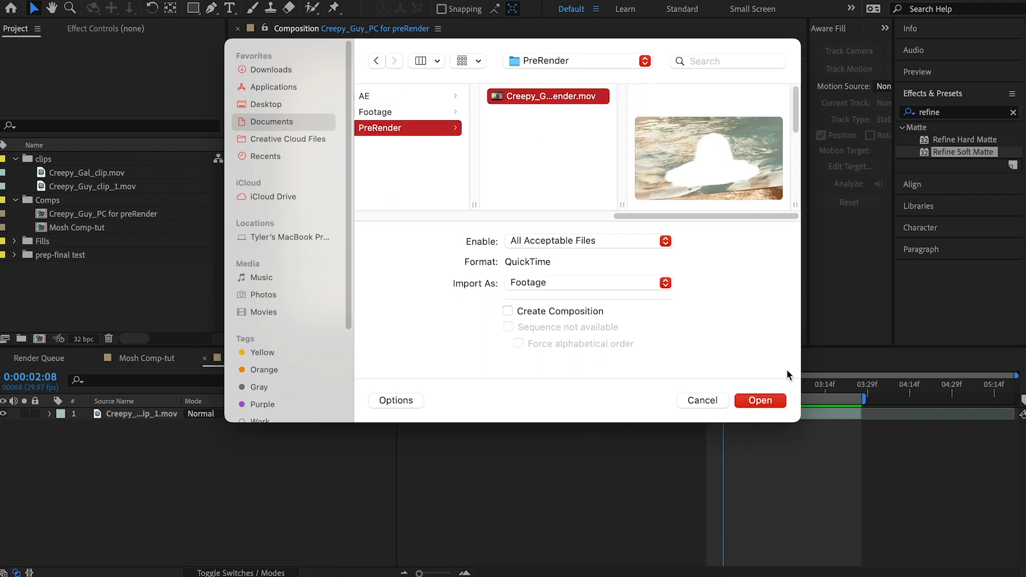
{"action": "left_click", "coordinate": [760, 401]}
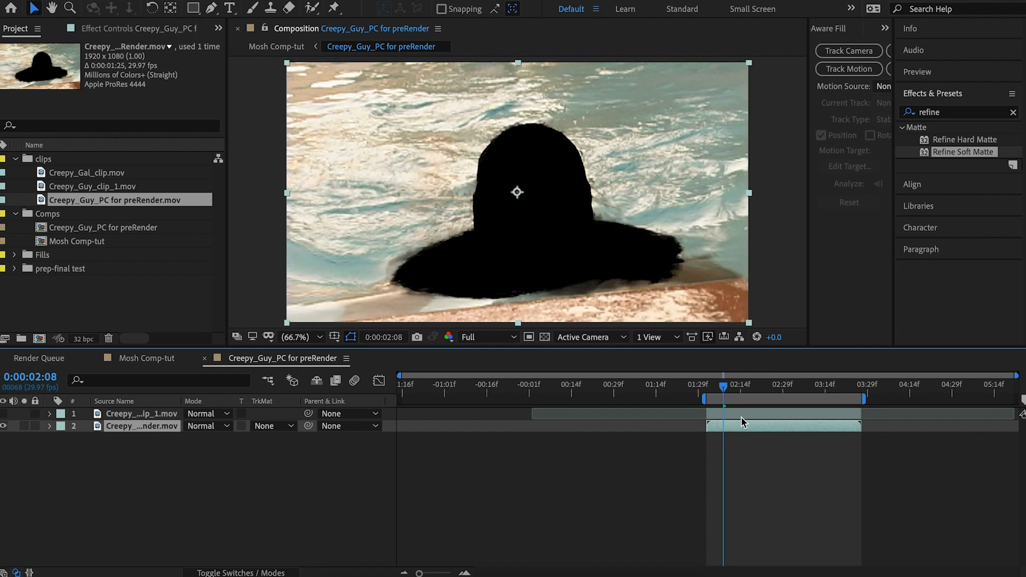
{"action": "mouse_move", "coordinate": [546, 339]}
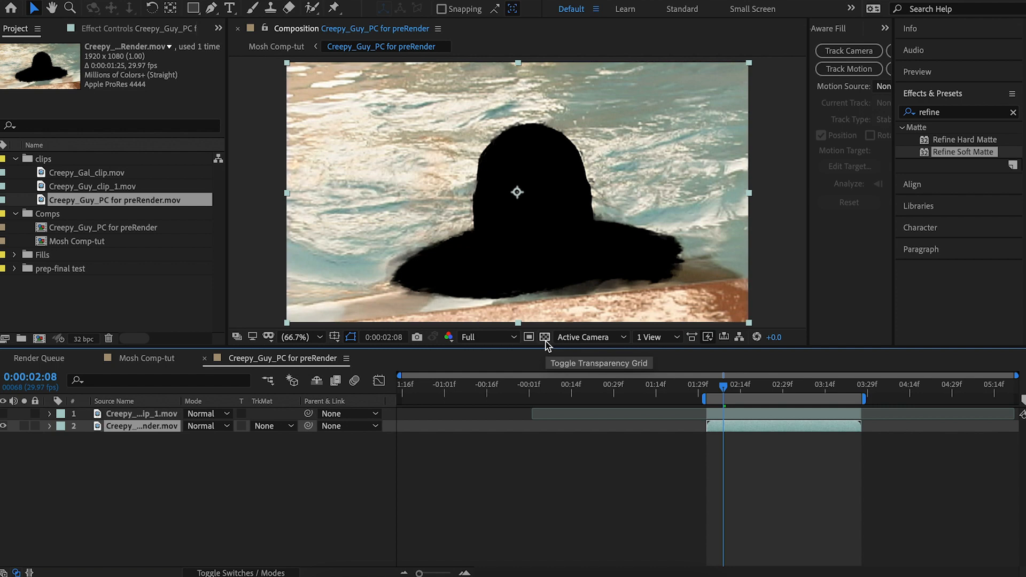
Toggle the transparency grid in the preview, then go back to Mosh Comp-tut
{"action": "left_click", "coordinate": [545, 337]}
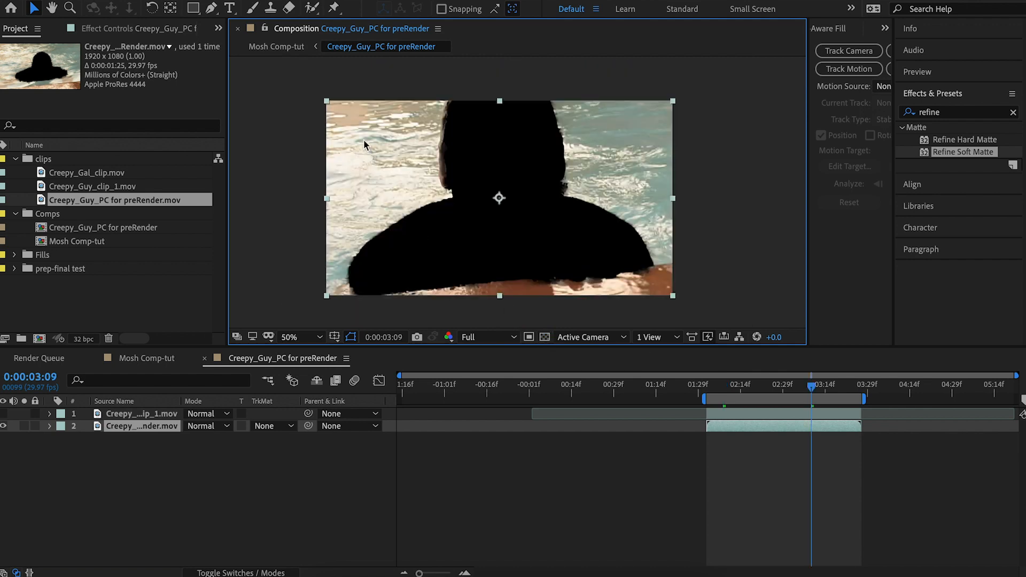
{"action": "left_click", "coordinate": [145, 359]}
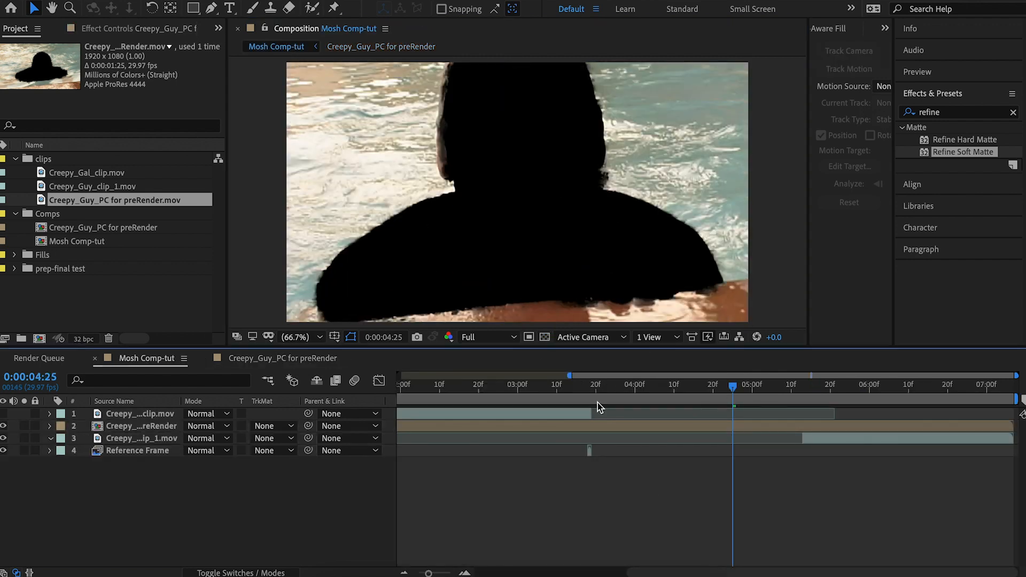
Move the playhead to 0:00:03:18 and select the masked pre-render layer 2
{"action": "left_click", "coordinate": [588, 384]}
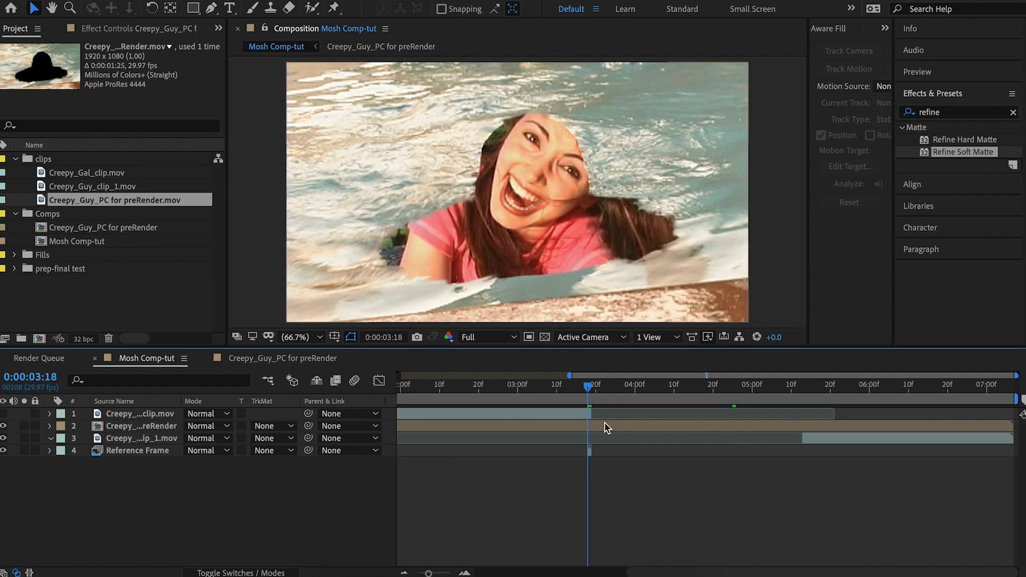
{"action": "left_click", "coordinate": [137, 426]}
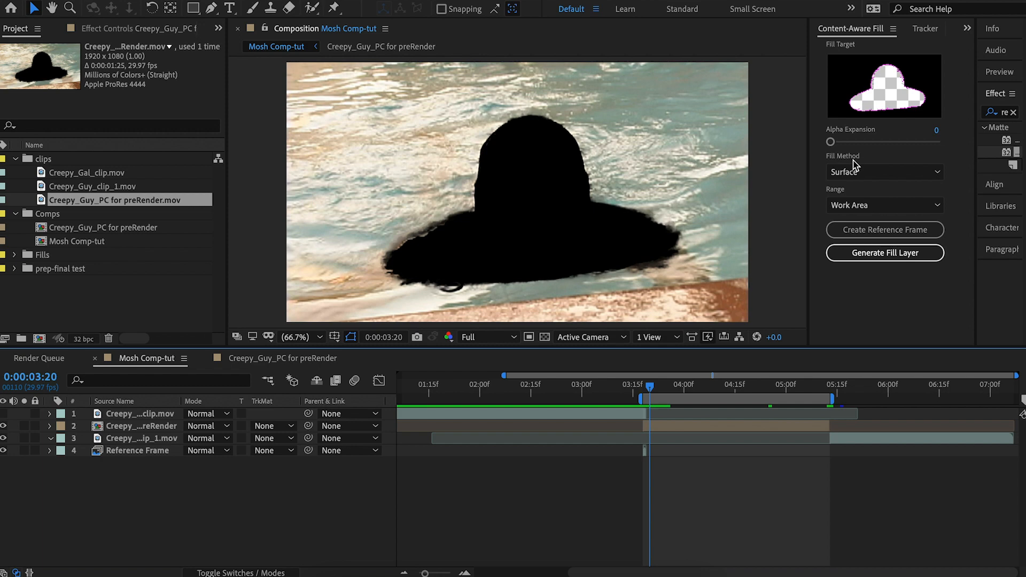
Review the Fill Method options, keeping Surface with Range left at Work Area
{"action": "left_click", "coordinate": [884, 171]}
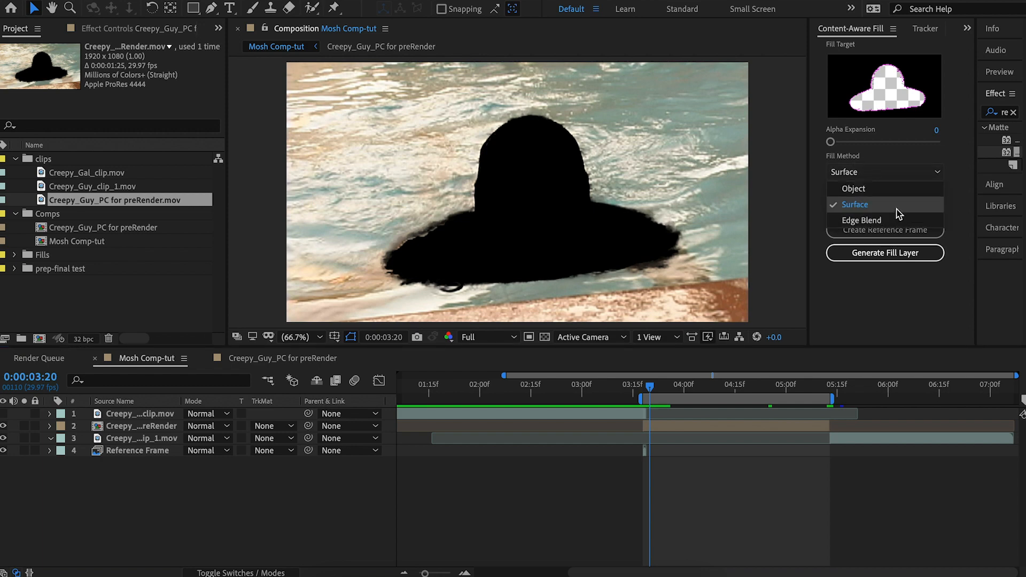
{"action": "mouse_move", "coordinate": [890, 219]}
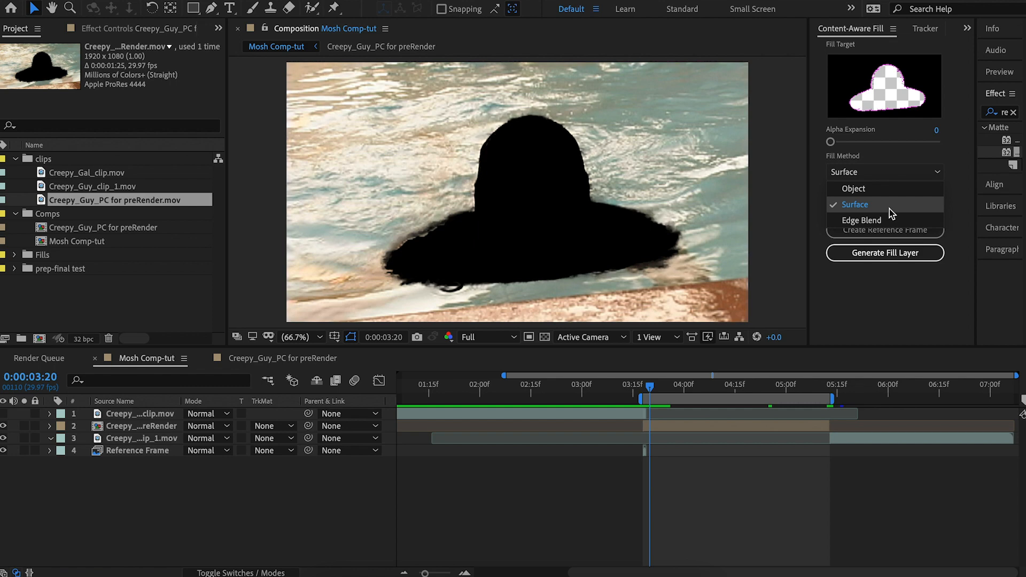
{"action": "mouse_move", "coordinate": [837, 210]}
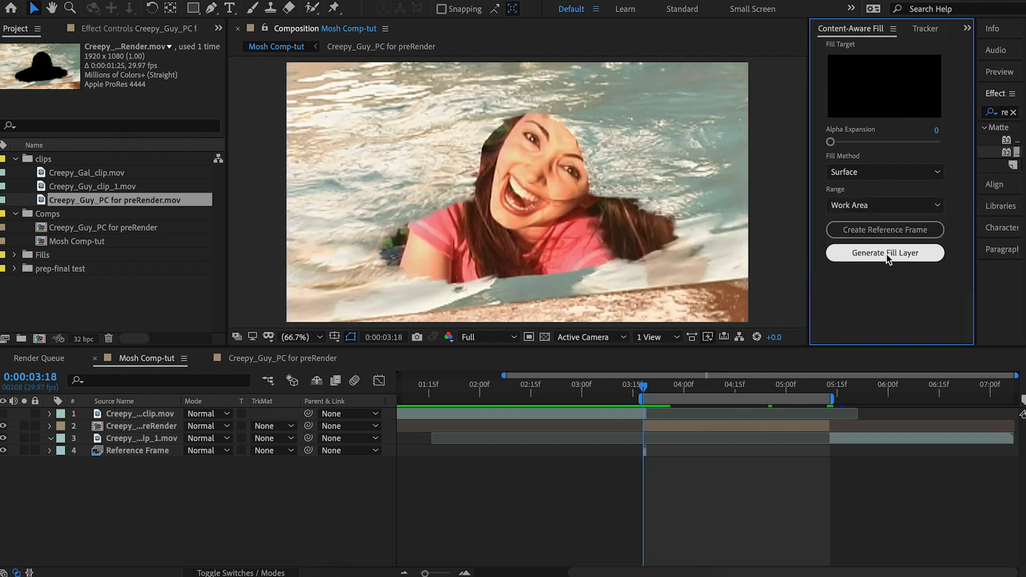
Generate the Fill [108-162].exr layer and wait for the render to finish
{"action": "left_click", "coordinate": [884, 253]}
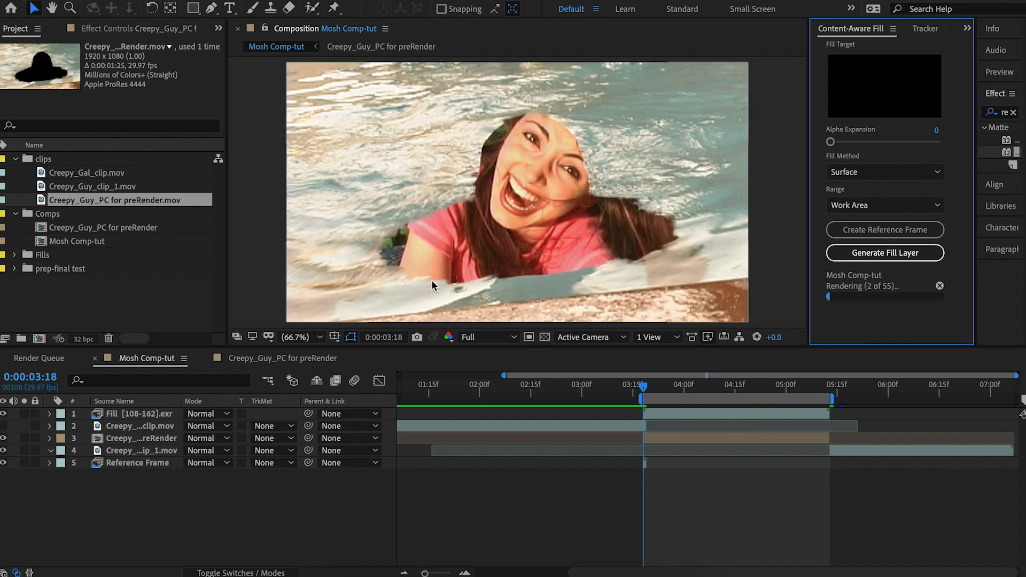
{"action": "mouse_move", "coordinate": [461, 193]}
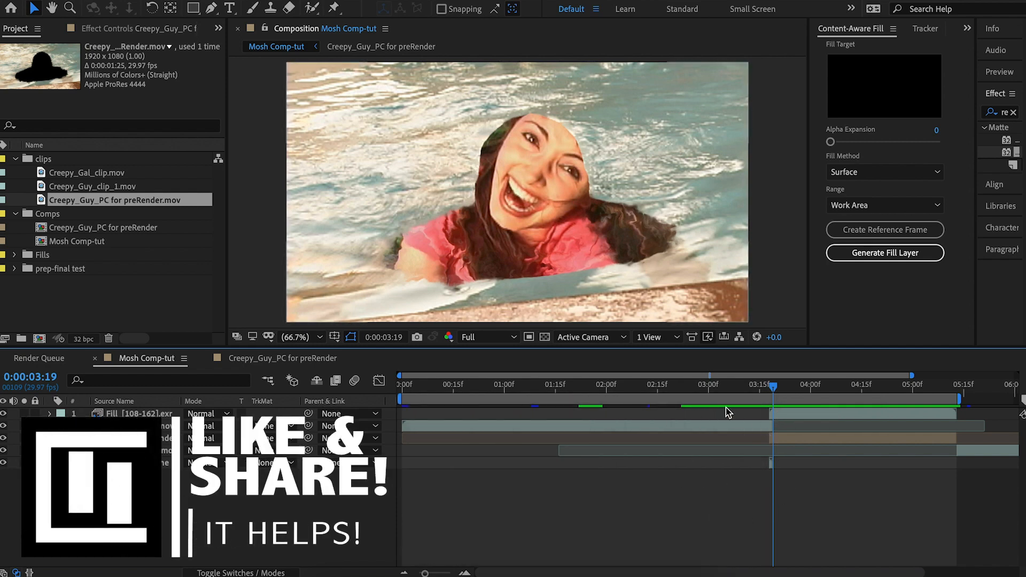
{"action": "left_click", "coordinate": [784, 384]}
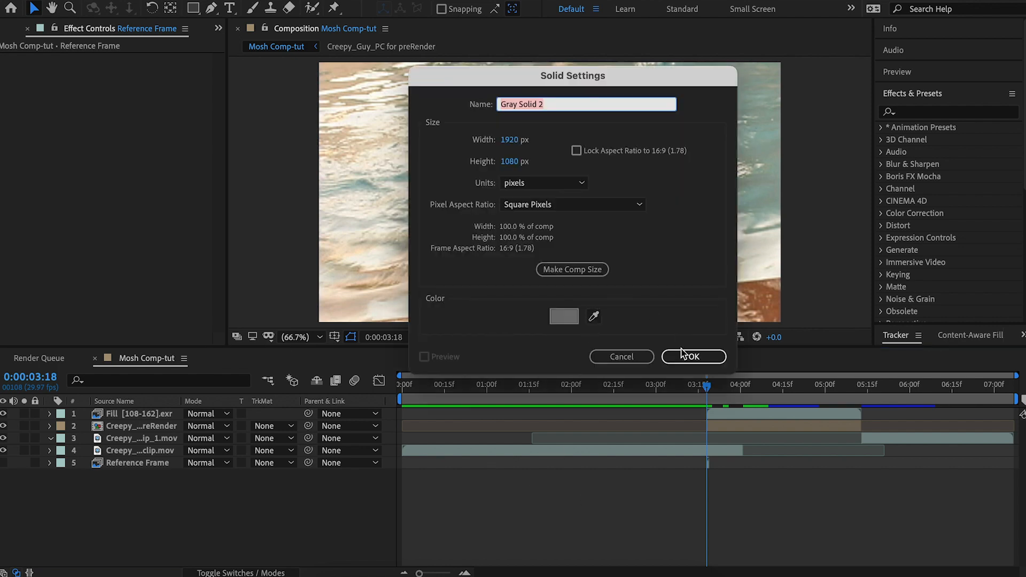
Create a full-frame gray solid and apply Fractal Noise to it
{"action": "left_click", "coordinate": [694, 356]}
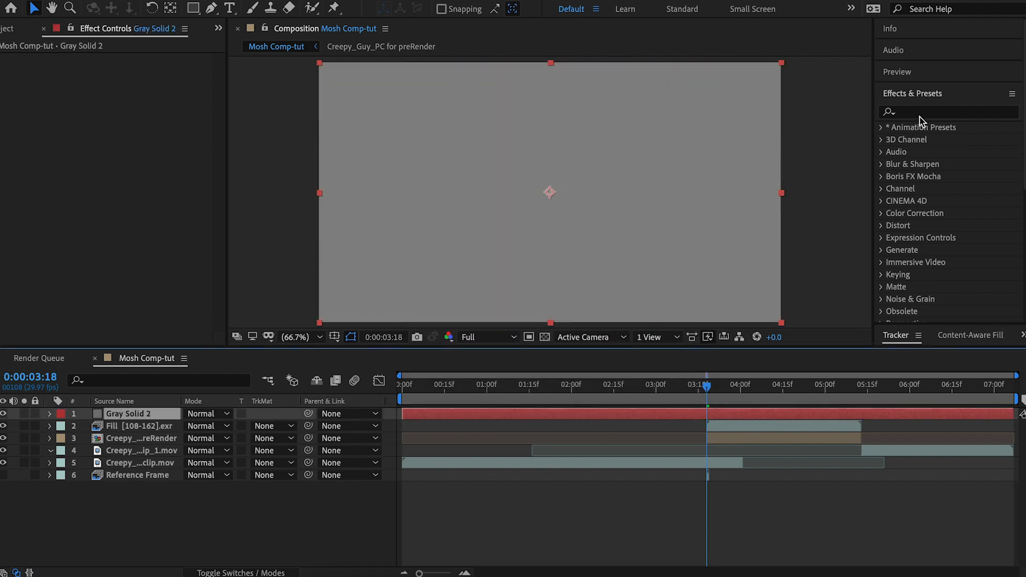
{"action": "type", "text": "fra"}
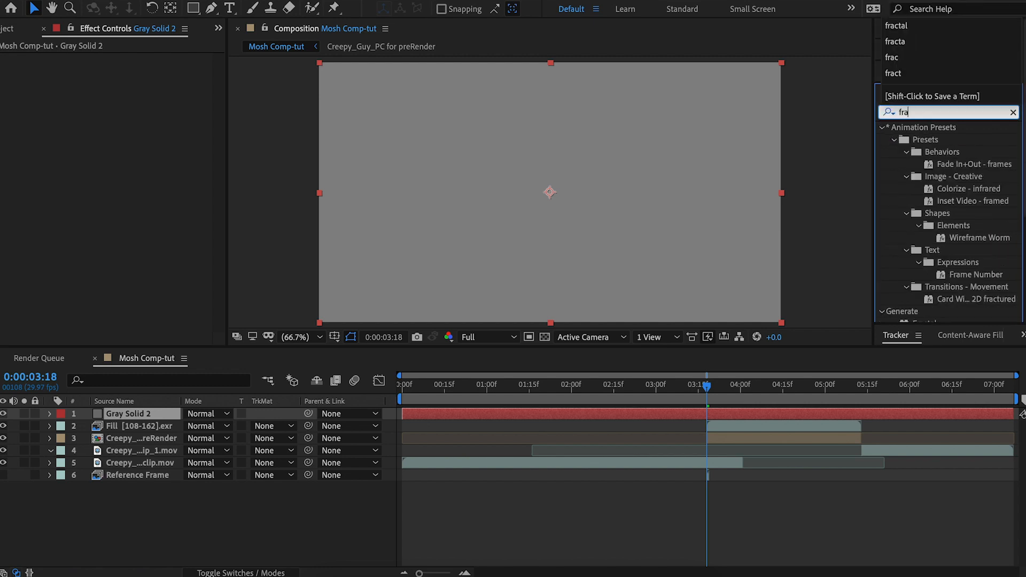
{"action": "double_click", "coordinate": [949, 189]}
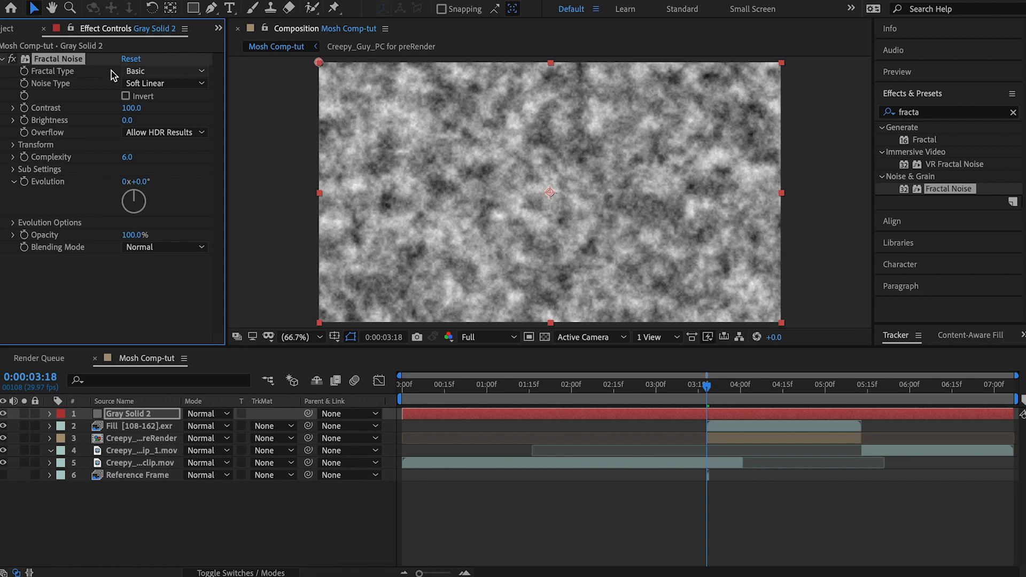
Set the Fractal Noise type to Block noise
{"action": "left_click", "coordinate": [164, 70]}
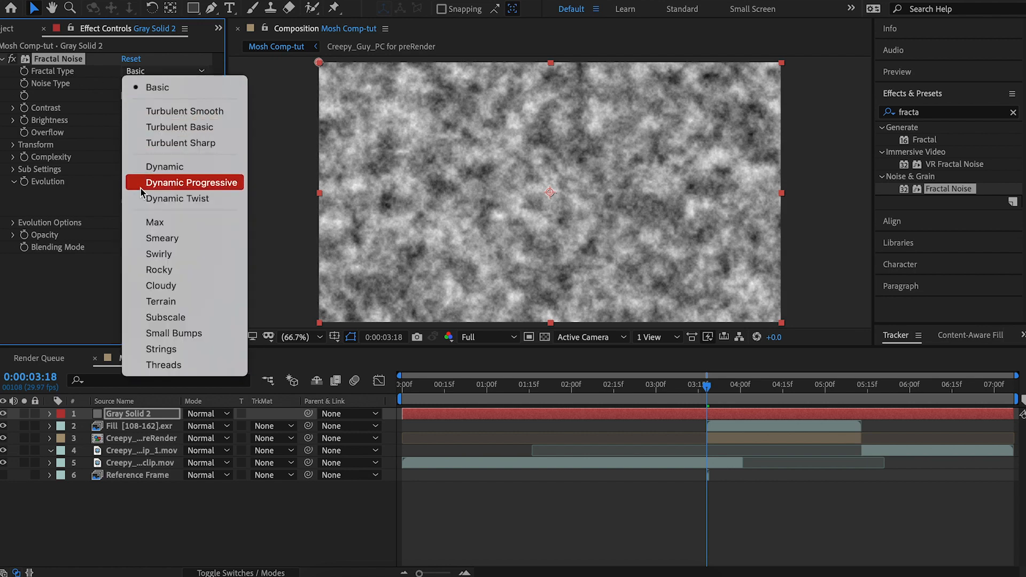
{"action": "left_click", "coordinate": [157, 83]}
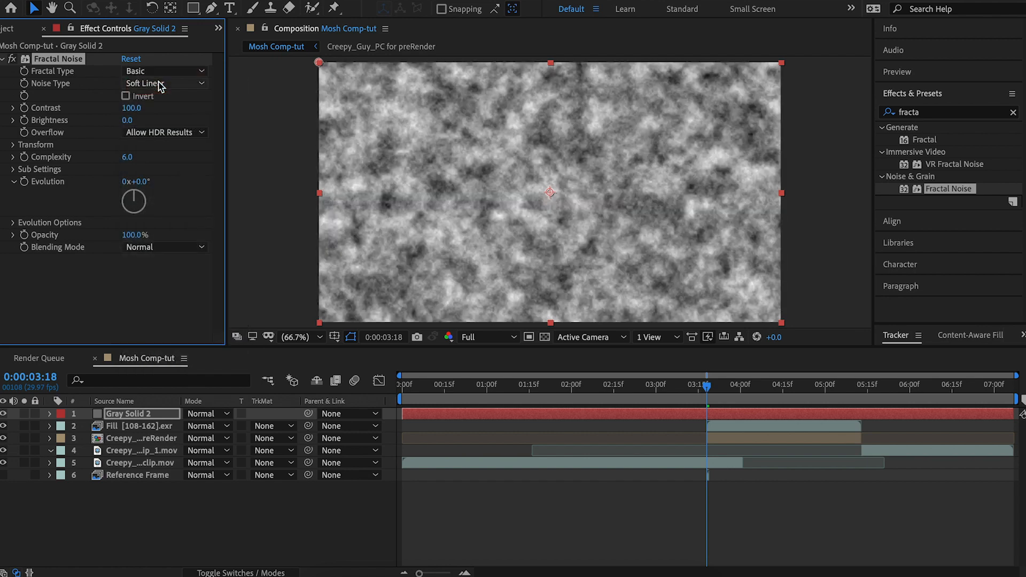
{"action": "left_click", "coordinate": [164, 83]}
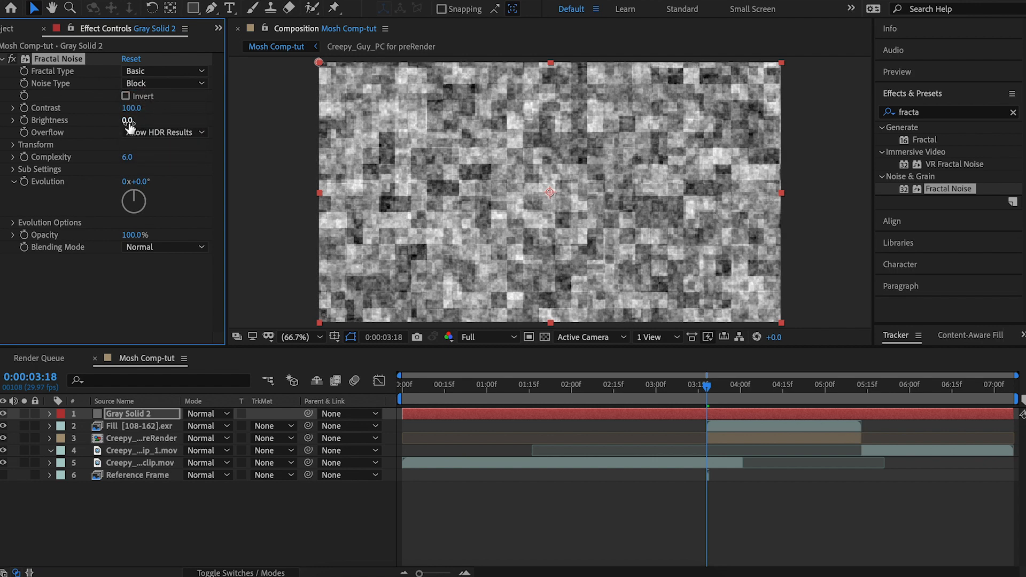
Keyframe noise Brightness at -100 at 3:18, then raise it at a later frame
{"action": "left_click", "coordinate": [1014, 112]}
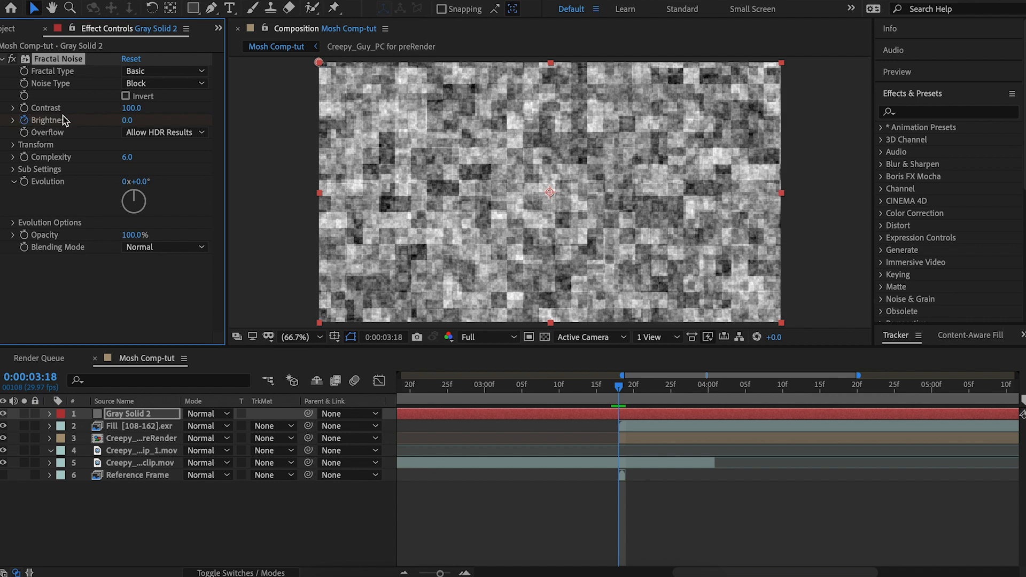
{"action": "left_click", "coordinate": [49, 413]}
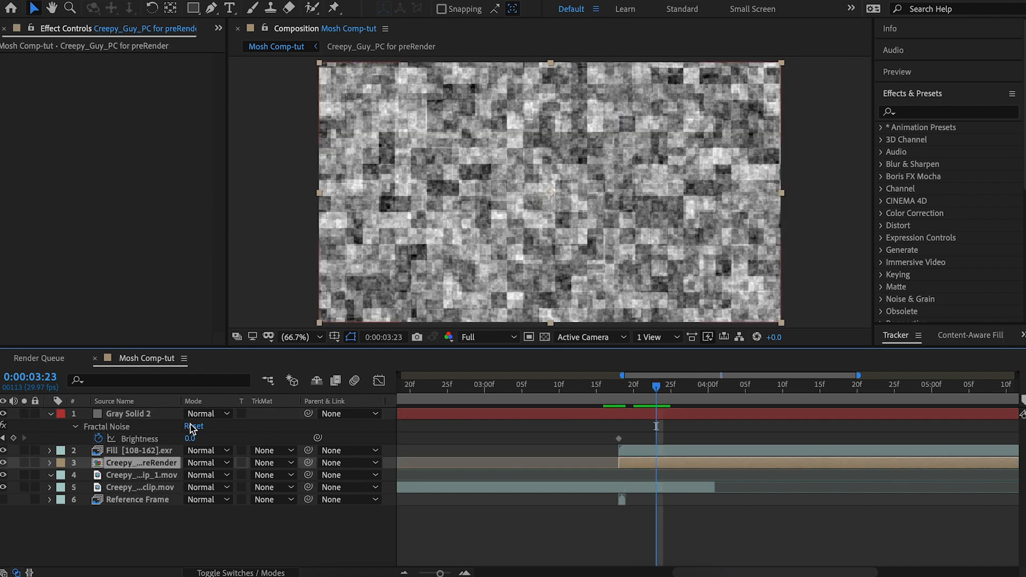
{"action": "left_click", "coordinate": [125, 413]}
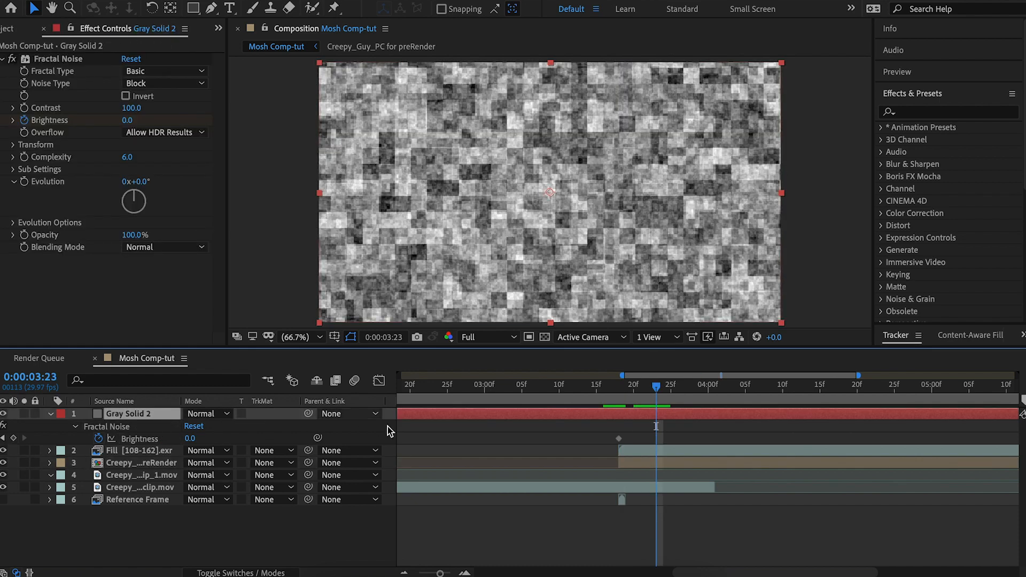
{"action": "left_click", "coordinate": [618, 386]}
{"action": "type", "text": "-100"}
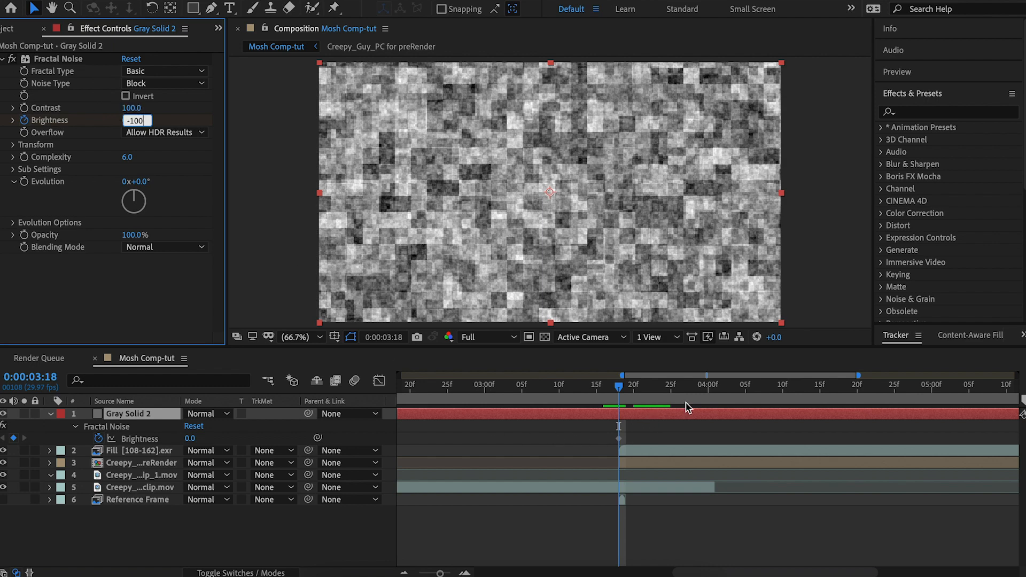
{"action": "left_click", "coordinate": [707, 385]}
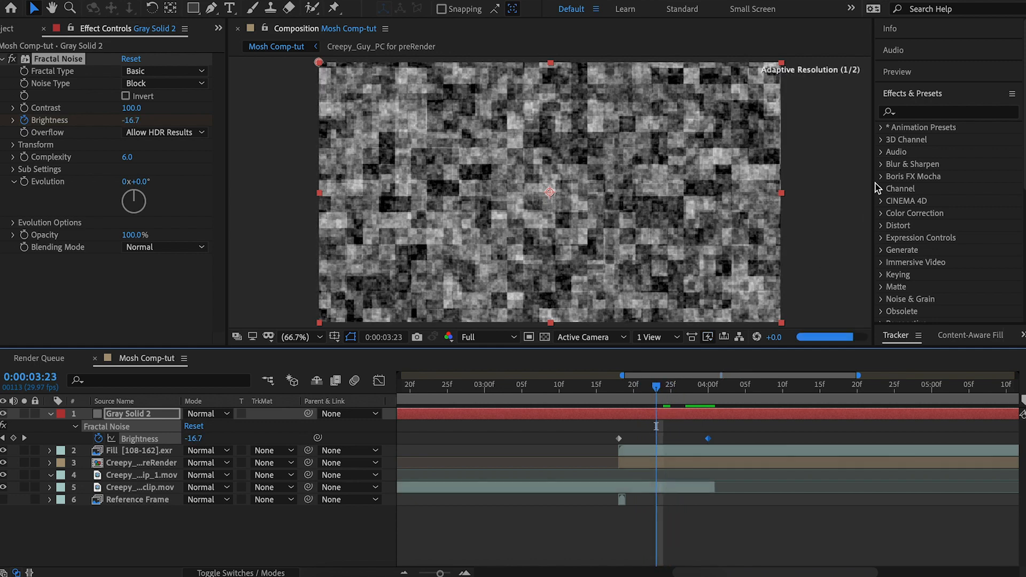
{"action": "left_click", "coordinate": [946, 111]}
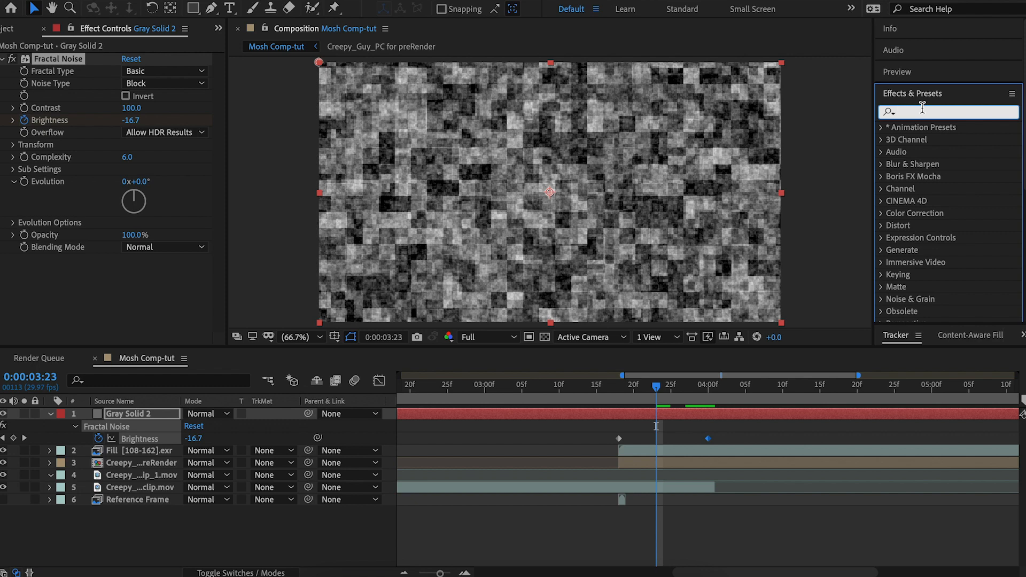
Apply Posterize to Gray Solid 2 and set its Level to 2
{"action": "type", "text": "poster"}
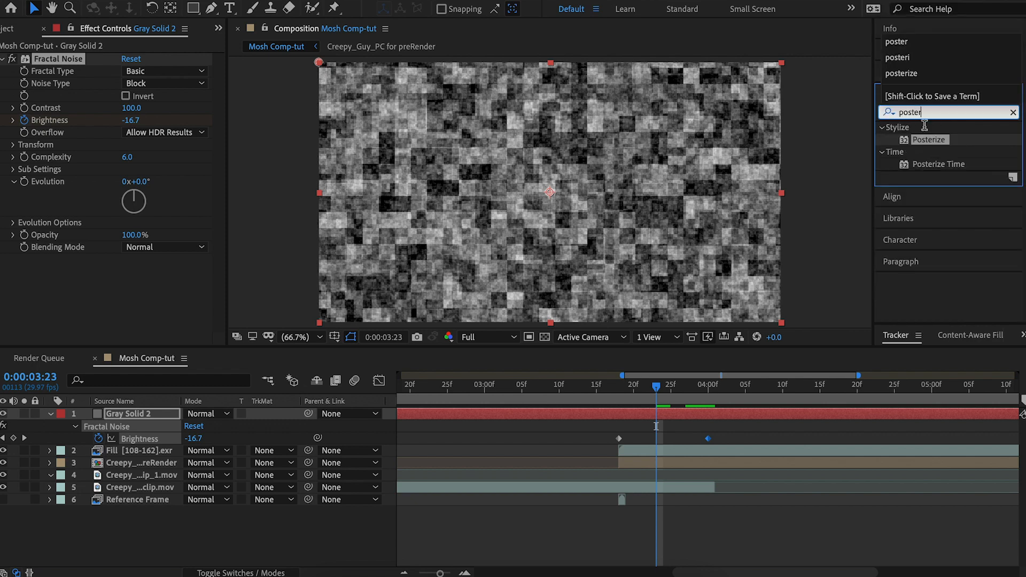
{"action": "double_click", "coordinate": [928, 140]}
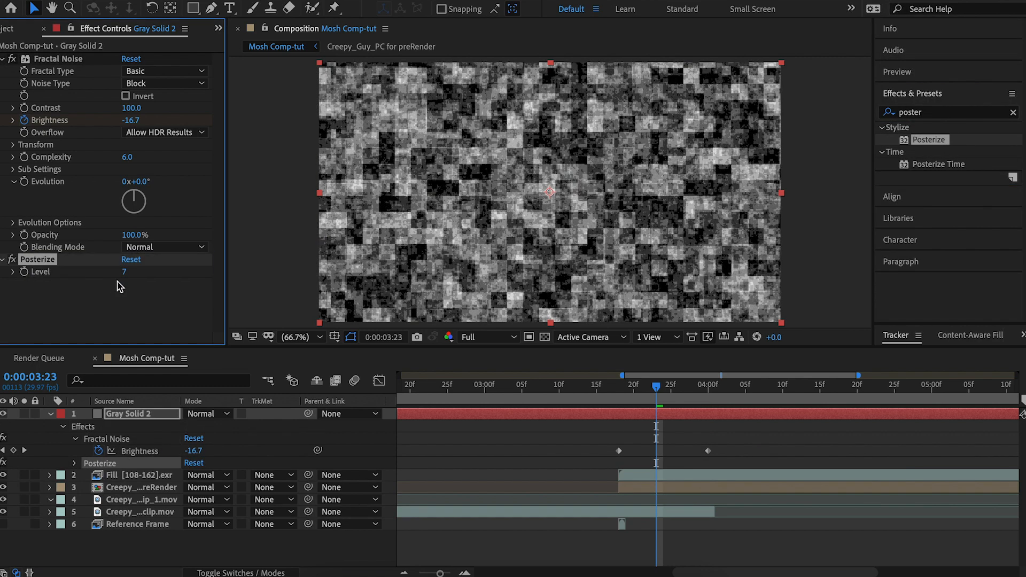
{"action": "double_click", "coordinate": [125, 272]}
{"action": "type", "text": "2"}
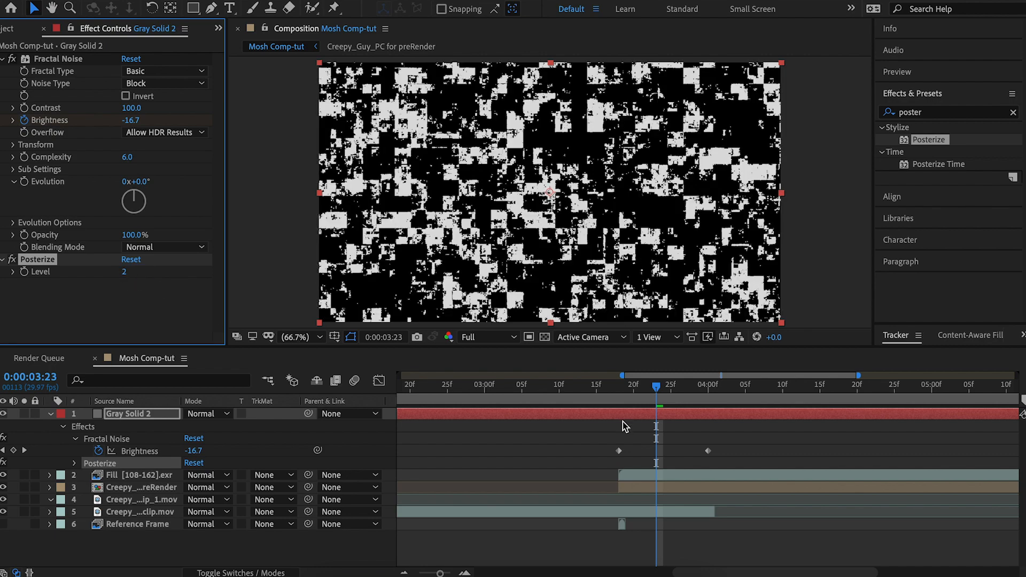
{"action": "mouse_move", "coordinate": [657, 397]}
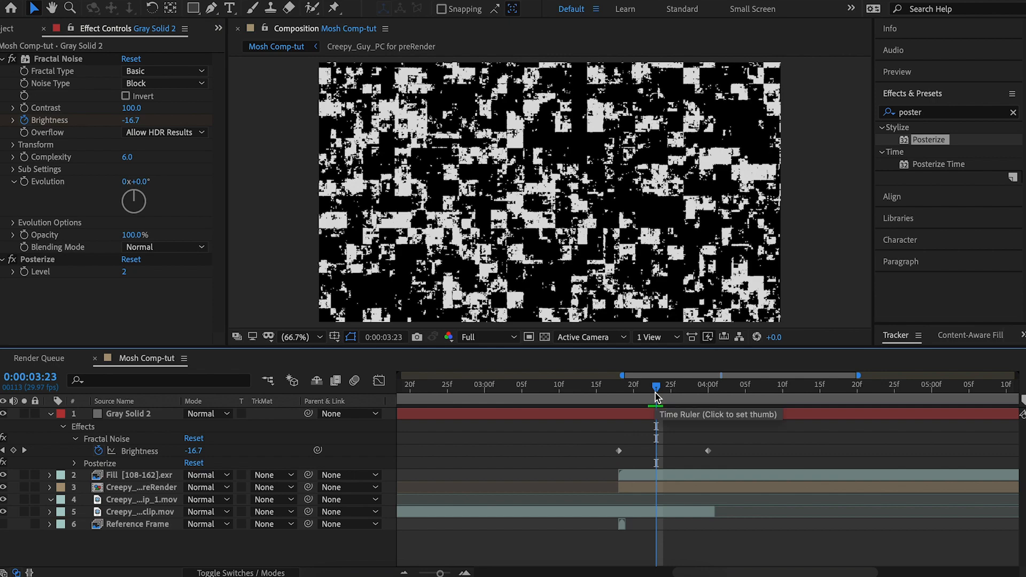
{"action": "mouse_move", "coordinate": [735, 439]}
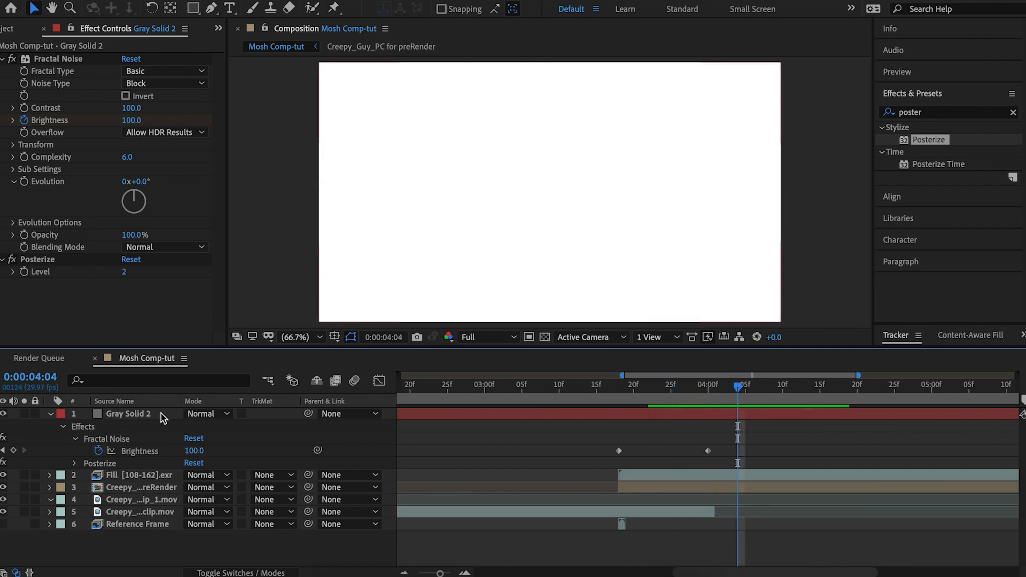
Set the pre-render layer's Track Matte to Luma Matte 'Gray Solid 2'
{"action": "left_click", "coordinate": [127, 414]}
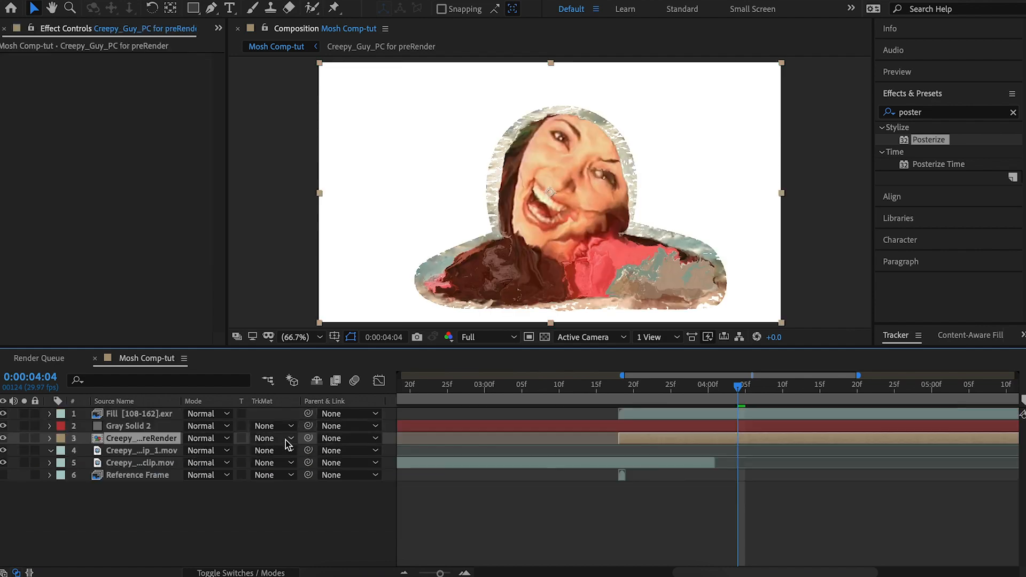
{"action": "left_click", "coordinate": [274, 450]}
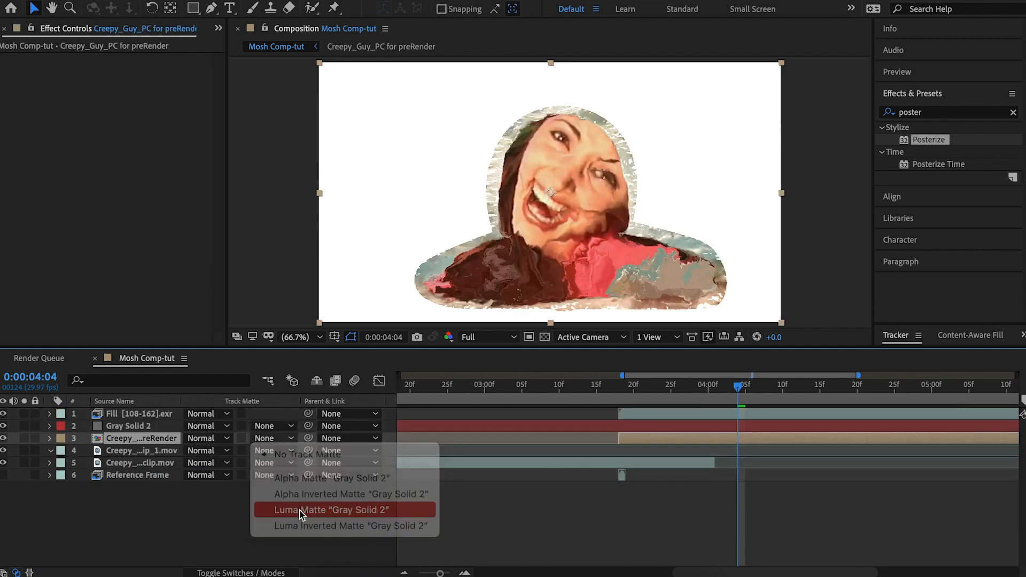
{"action": "left_click", "coordinate": [330, 510]}
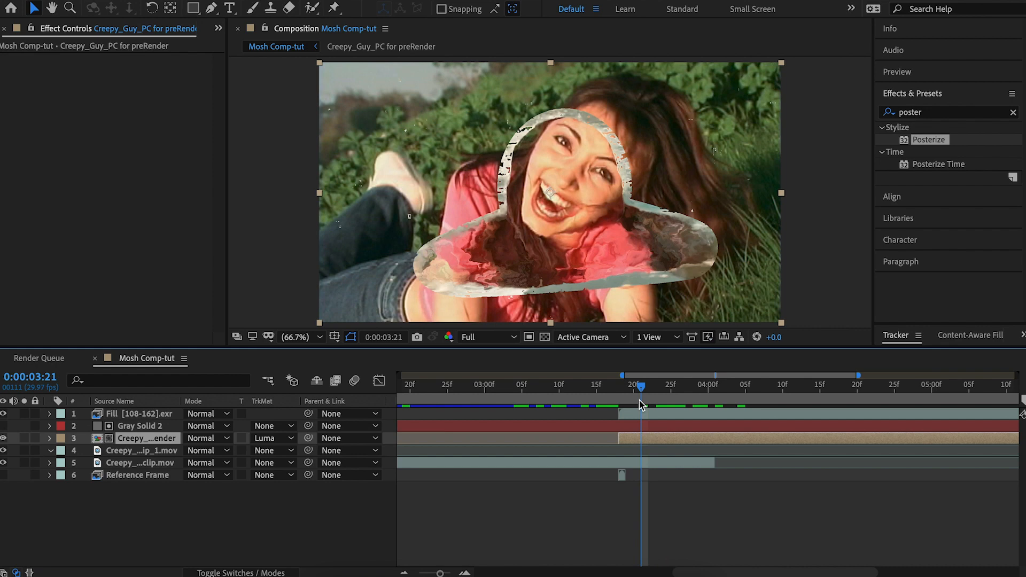
{"action": "mouse_move", "coordinate": [523, 129]}
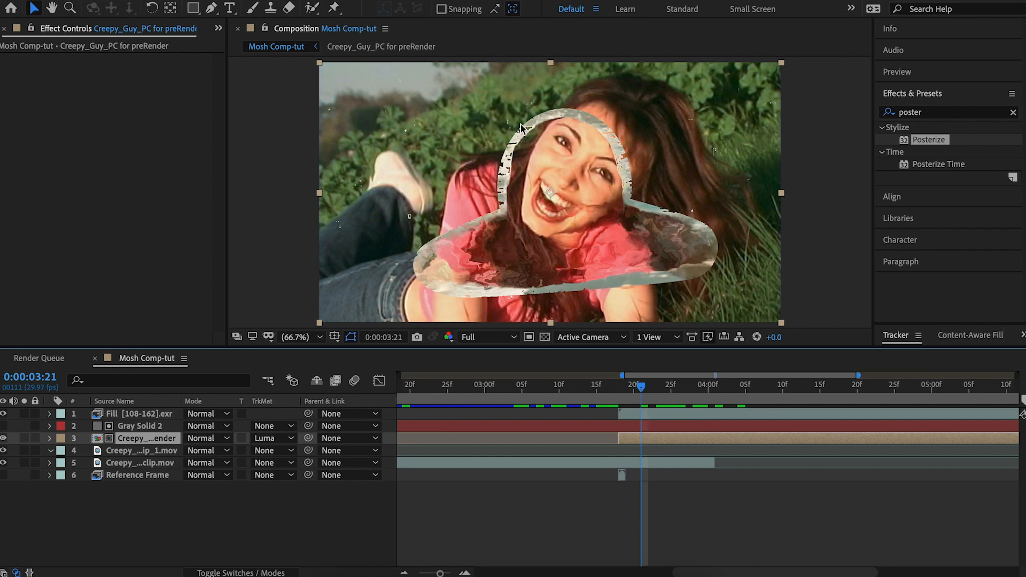
{"action": "mouse_move", "coordinate": [474, 253]}
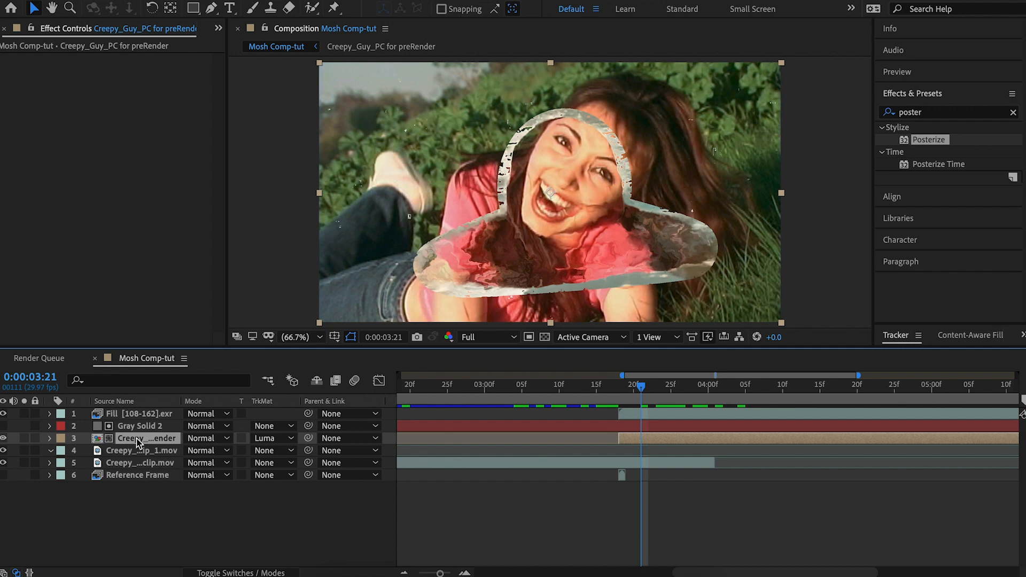
Select the Fill layer and view the pre-render layer on its own
{"action": "left_click", "coordinate": [138, 413]}
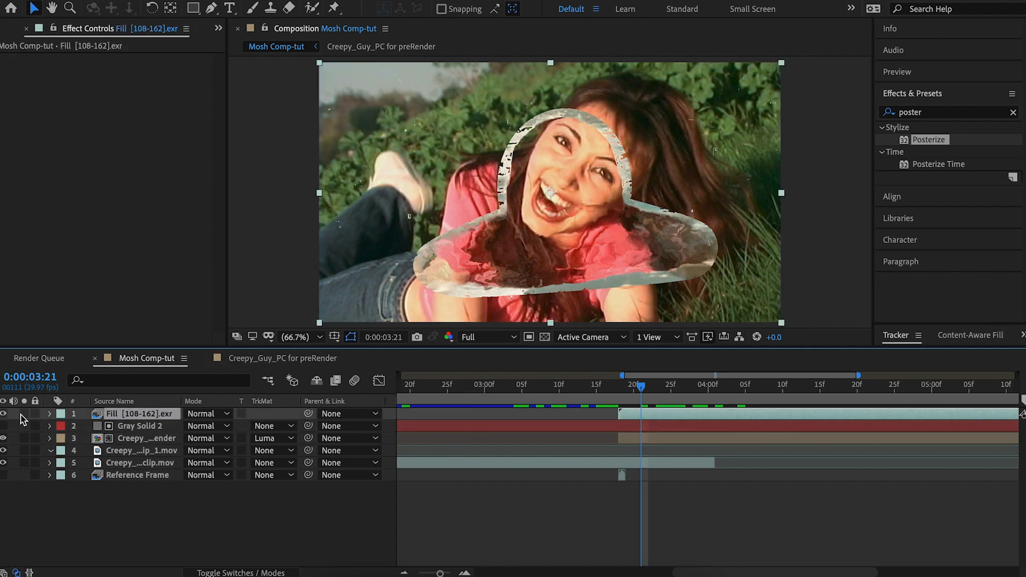
{"action": "left_click", "coordinate": [4, 414]}
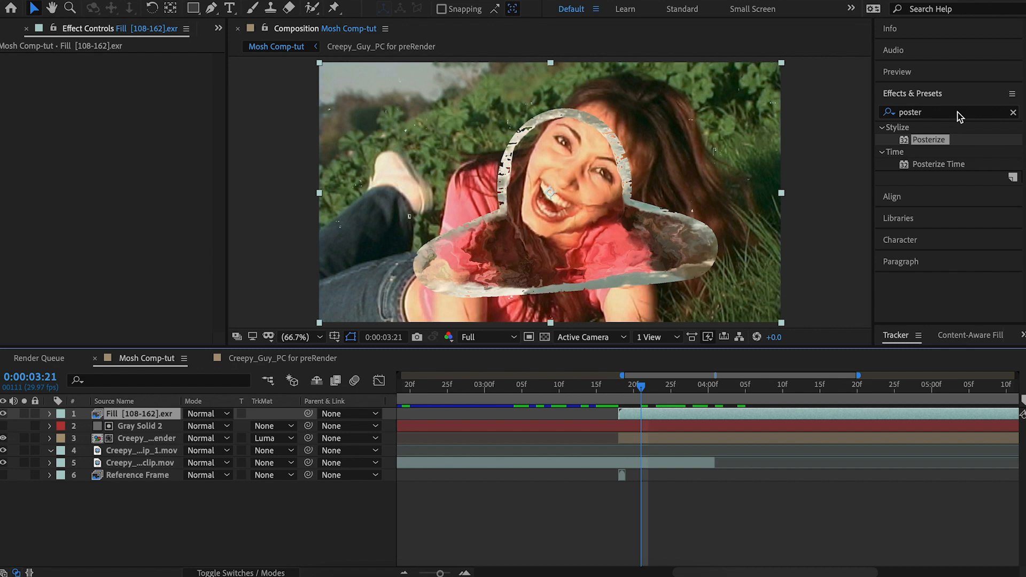
{"action": "mouse_move", "coordinate": [164, 424]}
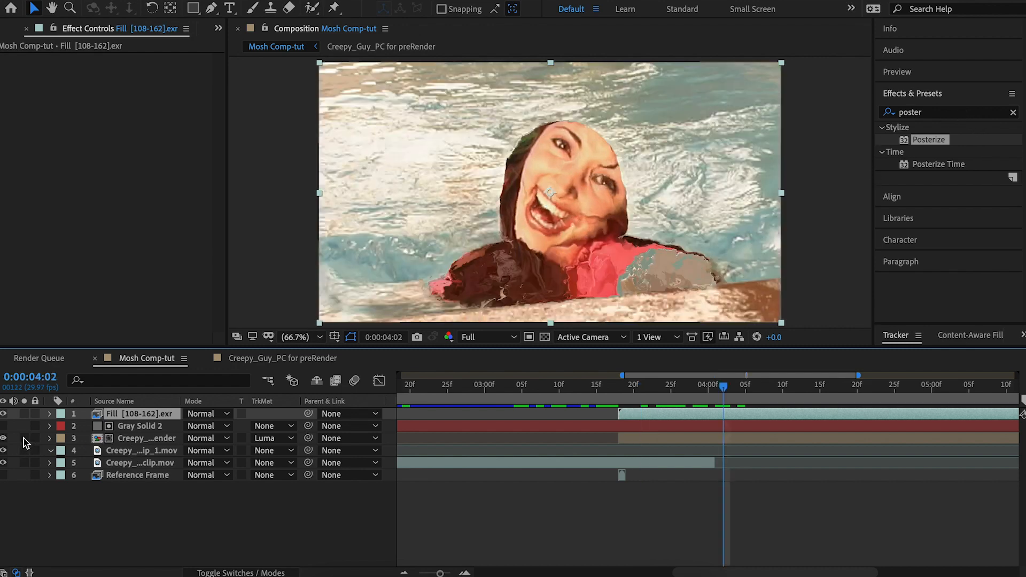
{"action": "left_click", "coordinate": [4, 438]}
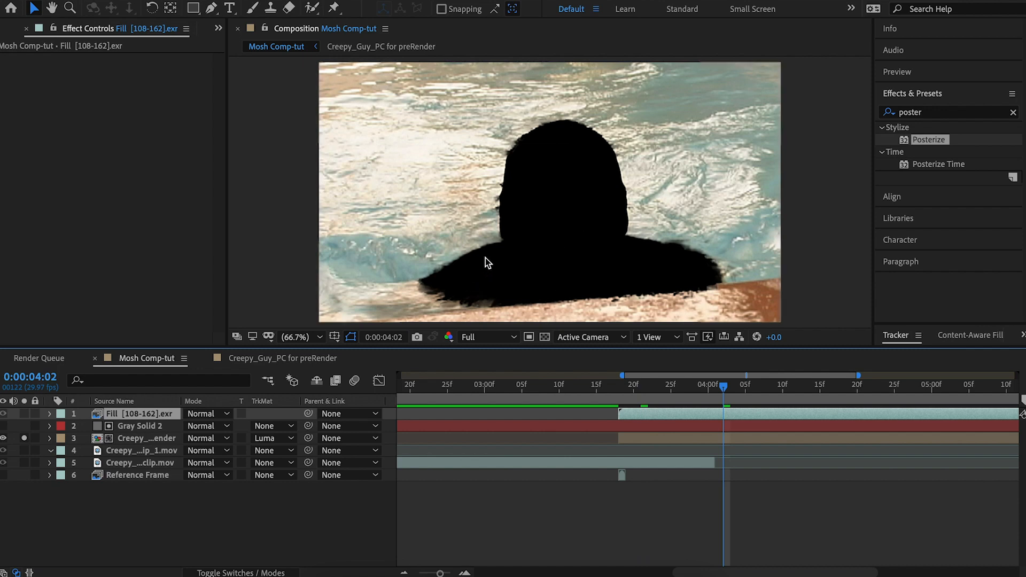
{"action": "mouse_move", "coordinate": [482, 305]}
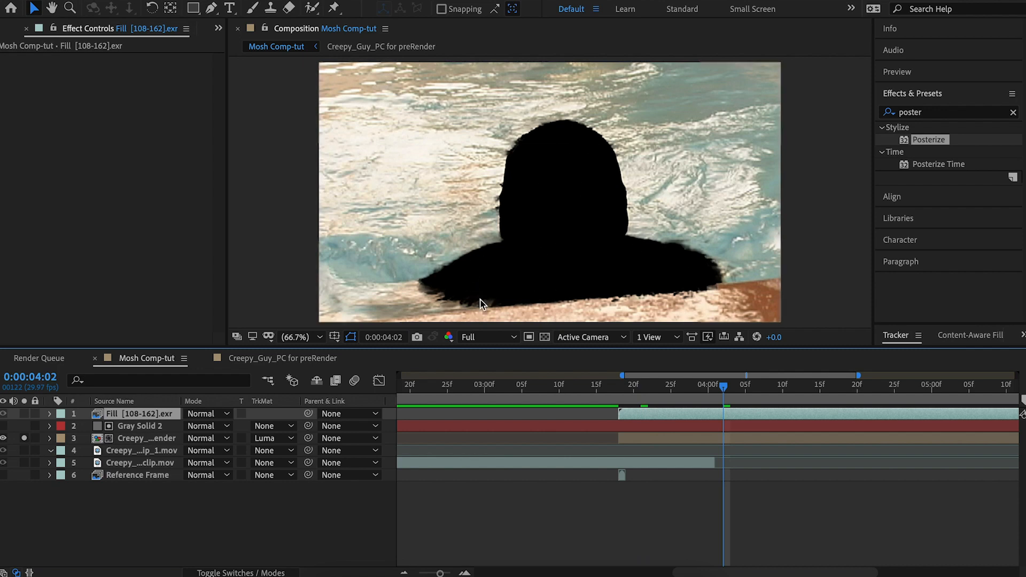
{"action": "mouse_move", "coordinate": [512, 153]}
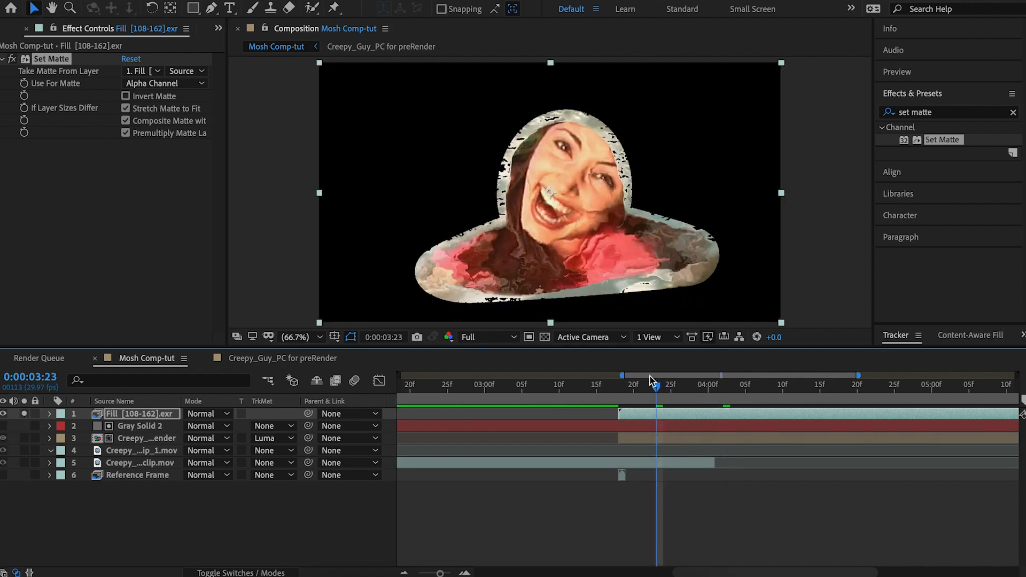
Set Matte to take from Creepy_Guy_PC for preRender with Invert Matte enabled
{"action": "left_click", "coordinate": [144, 70]}
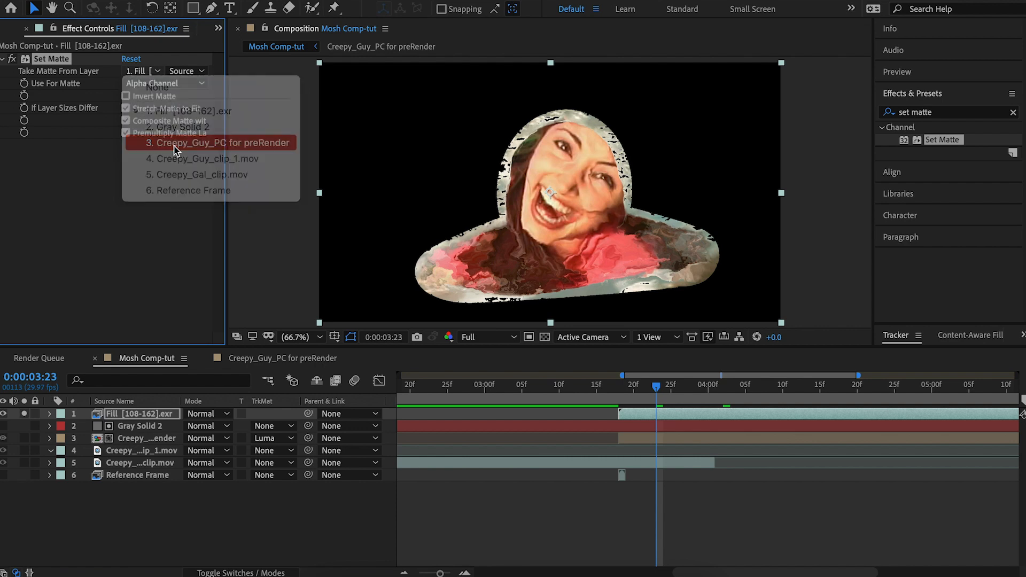
{"action": "left_click", "coordinate": [219, 143]}
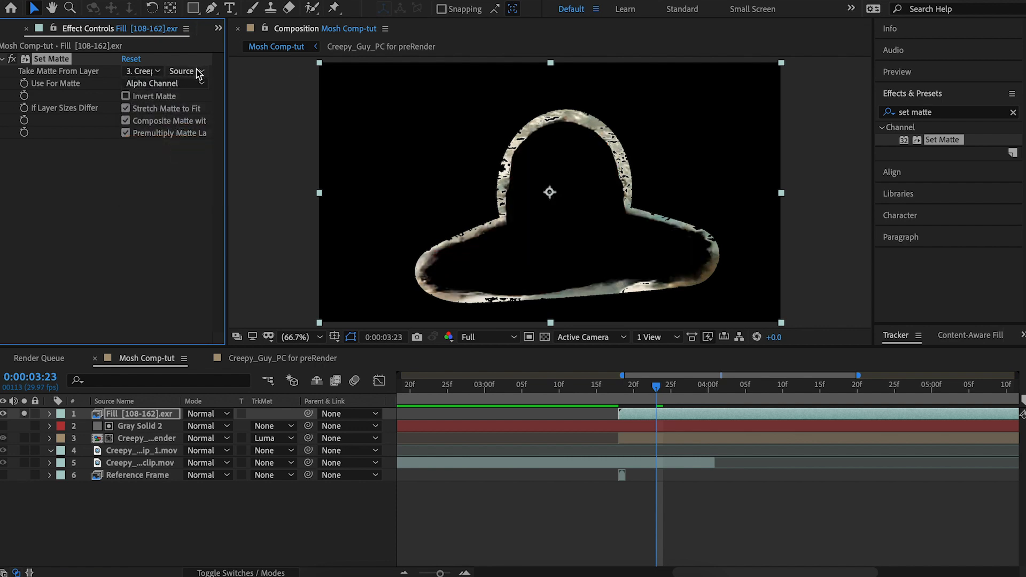
{"action": "left_click", "coordinate": [125, 97]}
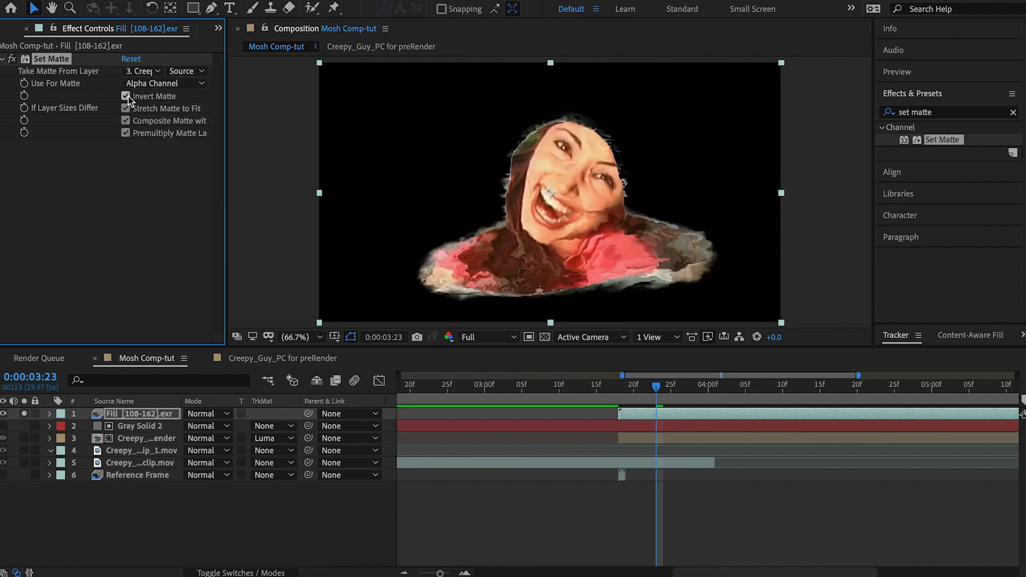
{"action": "left_click", "coordinate": [126, 96]}
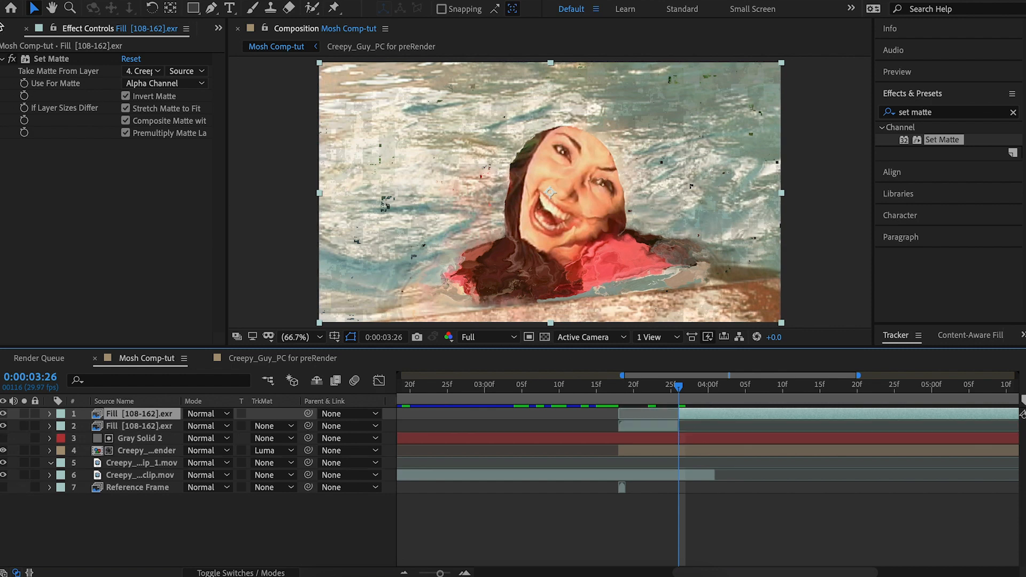
Add two Simple Choker effects to the earlier Fill piece using the 'simp' search
{"action": "left_click", "coordinate": [4, 59]}
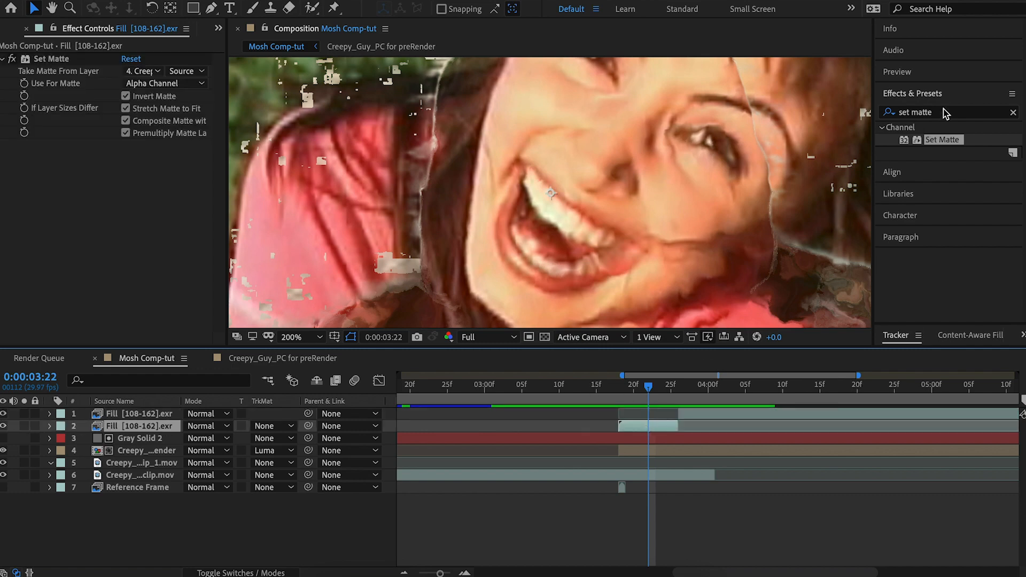
{"action": "type", "text": "simp"}
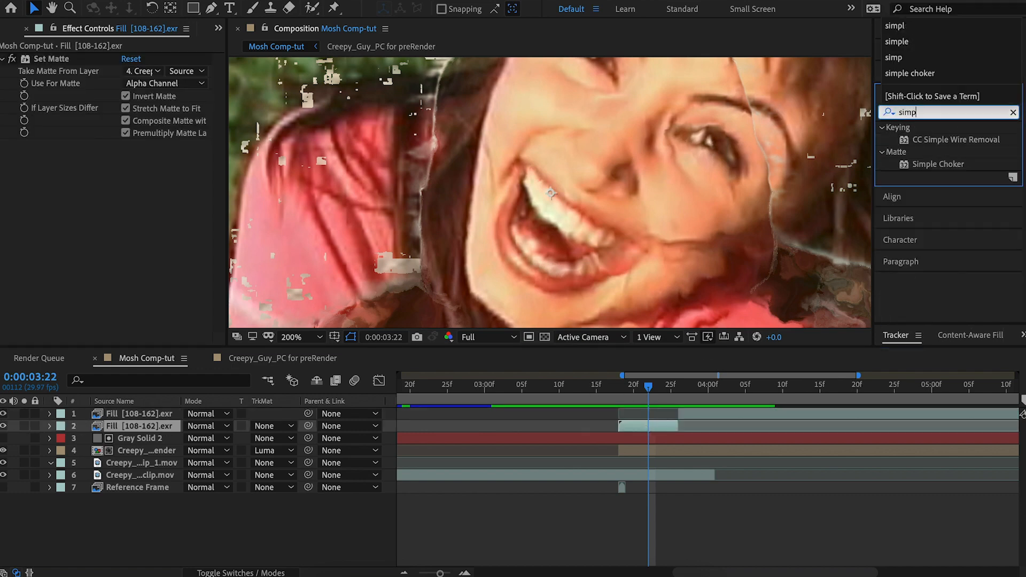
{"action": "double_click", "coordinate": [938, 164]}
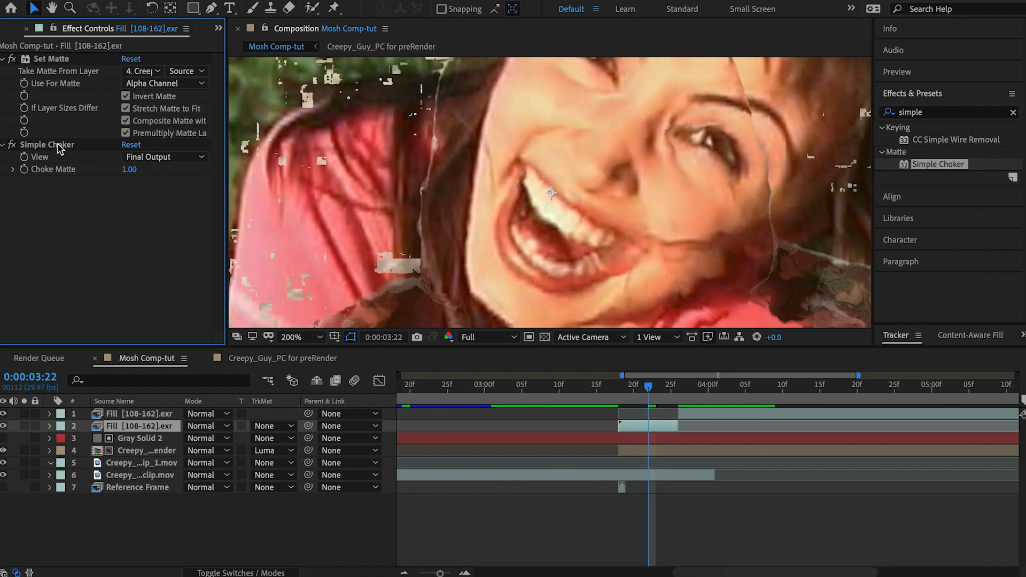
{"action": "double_click", "coordinate": [939, 164]}
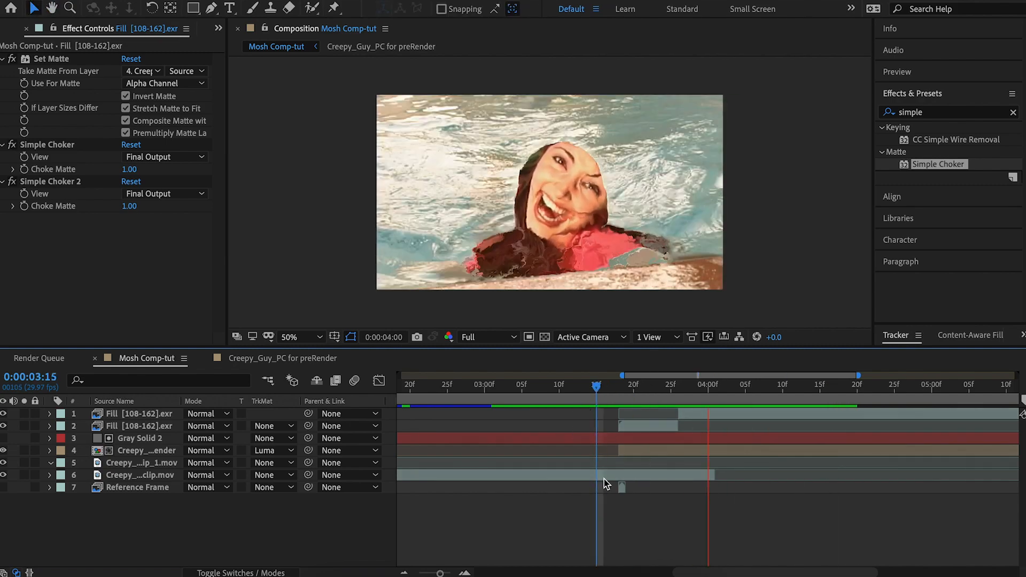
Duplicate Gray Solid 2 to the top and place Creepy_Guy_clip_1 beneath it
{"action": "left_click", "coordinate": [907, 385]}
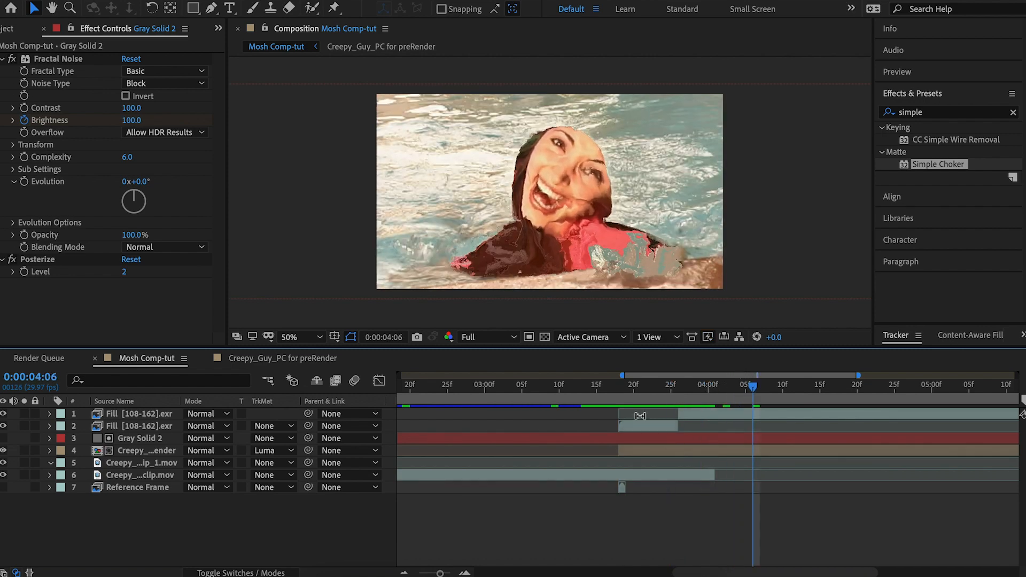
{"action": "left_click", "coordinate": [140, 438]}
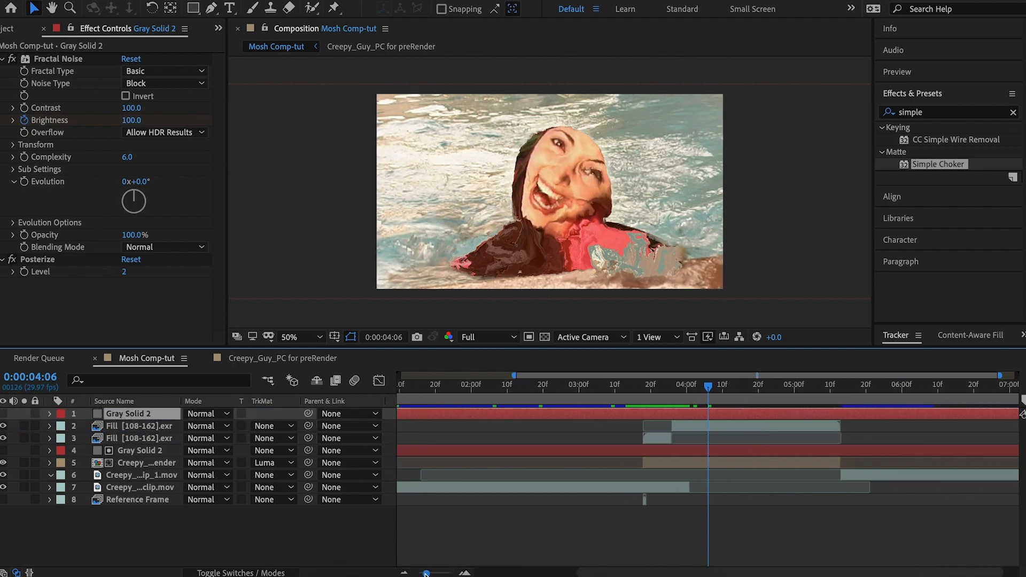
{"action": "left_click", "coordinate": [141, 475]}
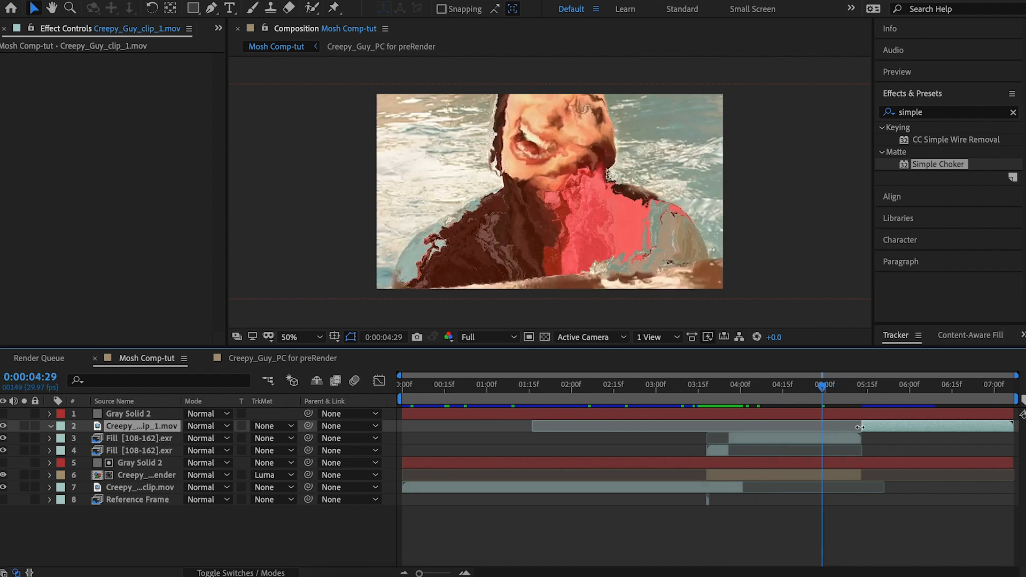
Keyframe the top solid's noise Brightness to 20 near 5:03
{"action": "left_click", "coordinate": [831, 384]}
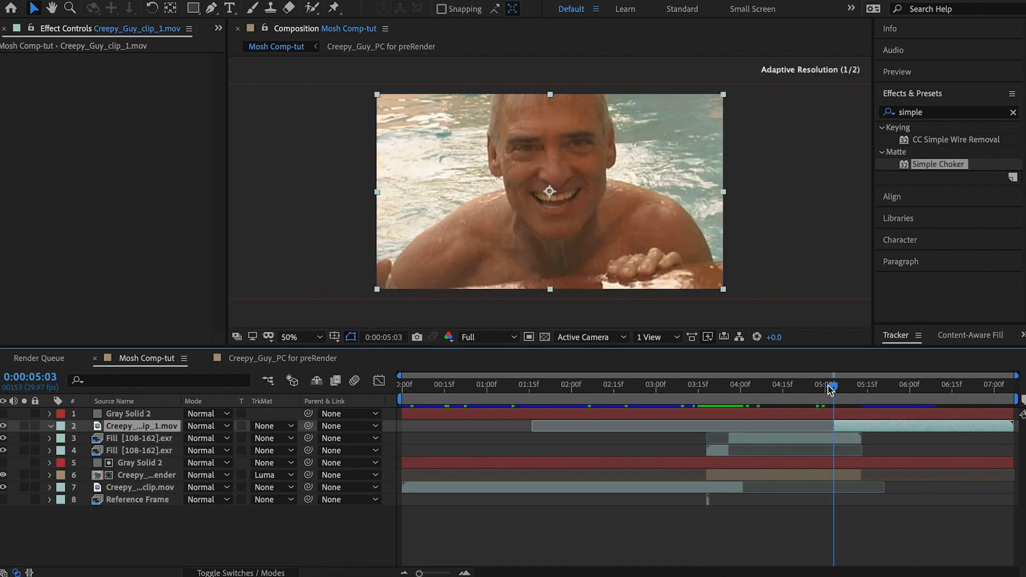
{"action": "left_click", "coordinate": [127, 413]}
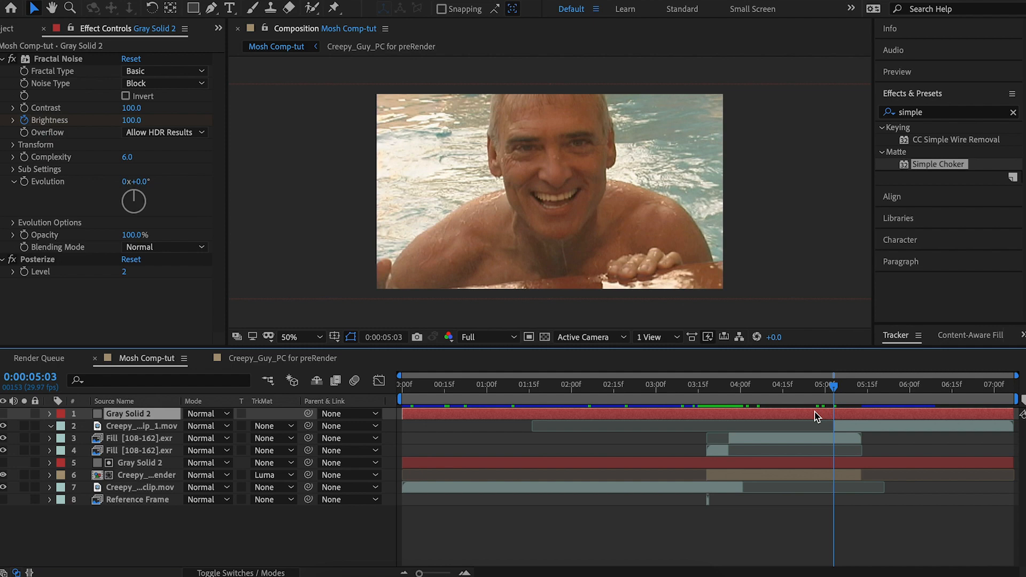
{"action": "left_click", "coordinate": [49, 413]}
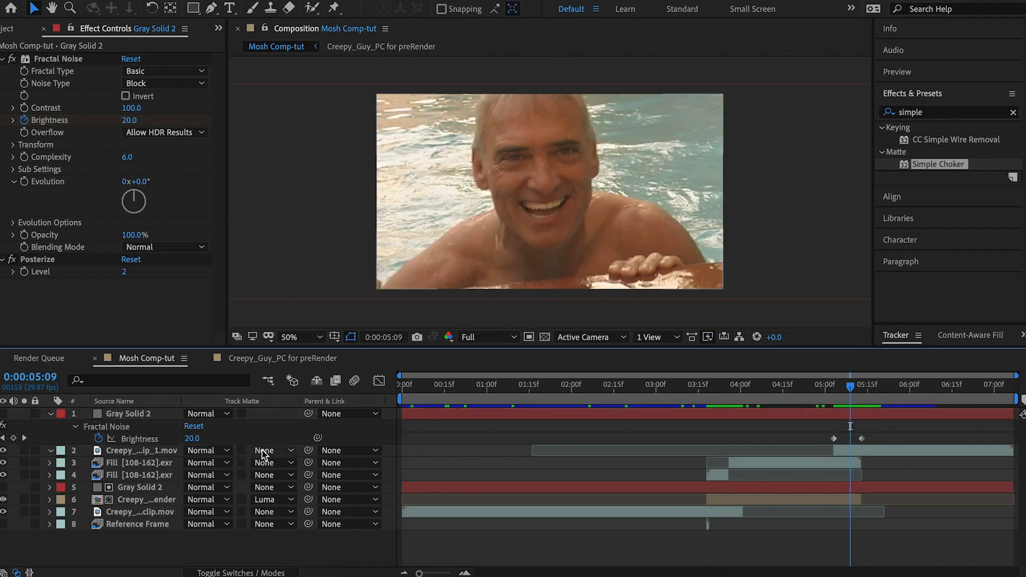
{"action": "left_click", "coordinate": [269, 450]}
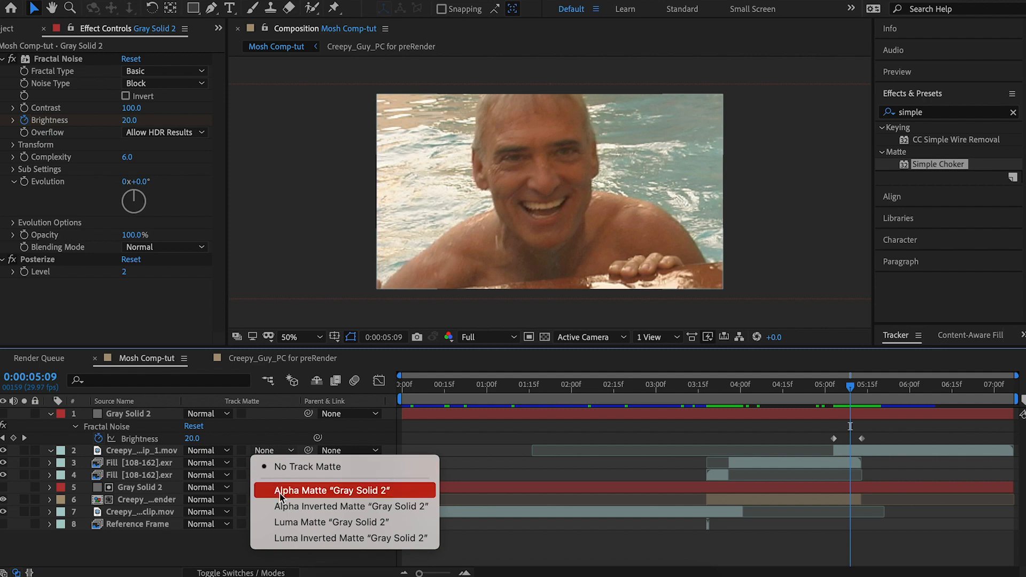